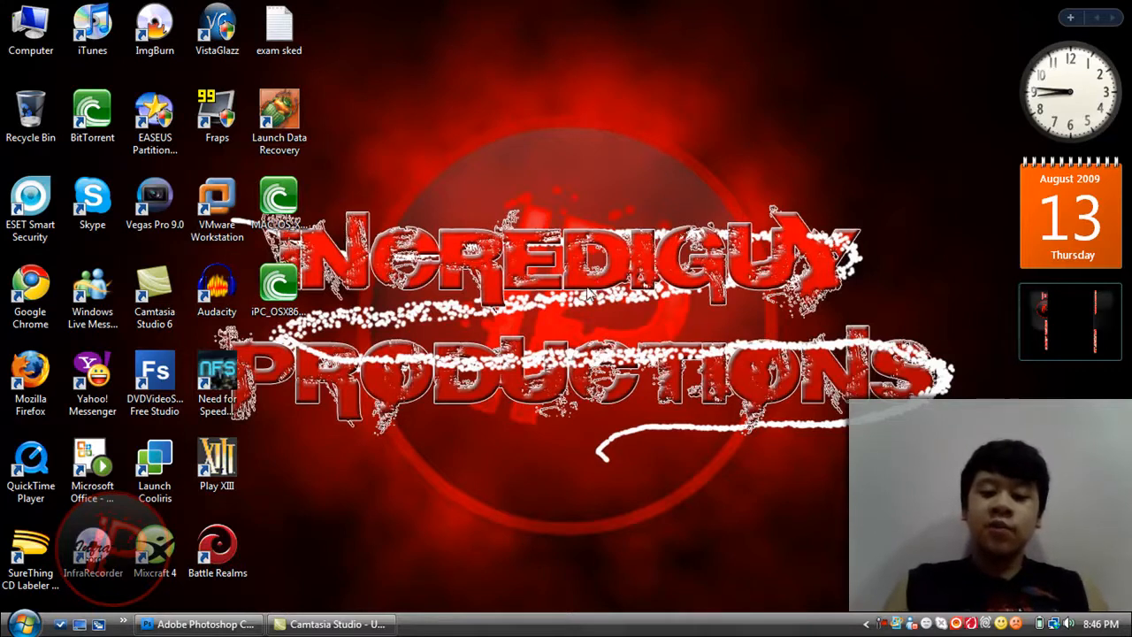
{"action": "mouse_move", "coordinate": [469, 315]}
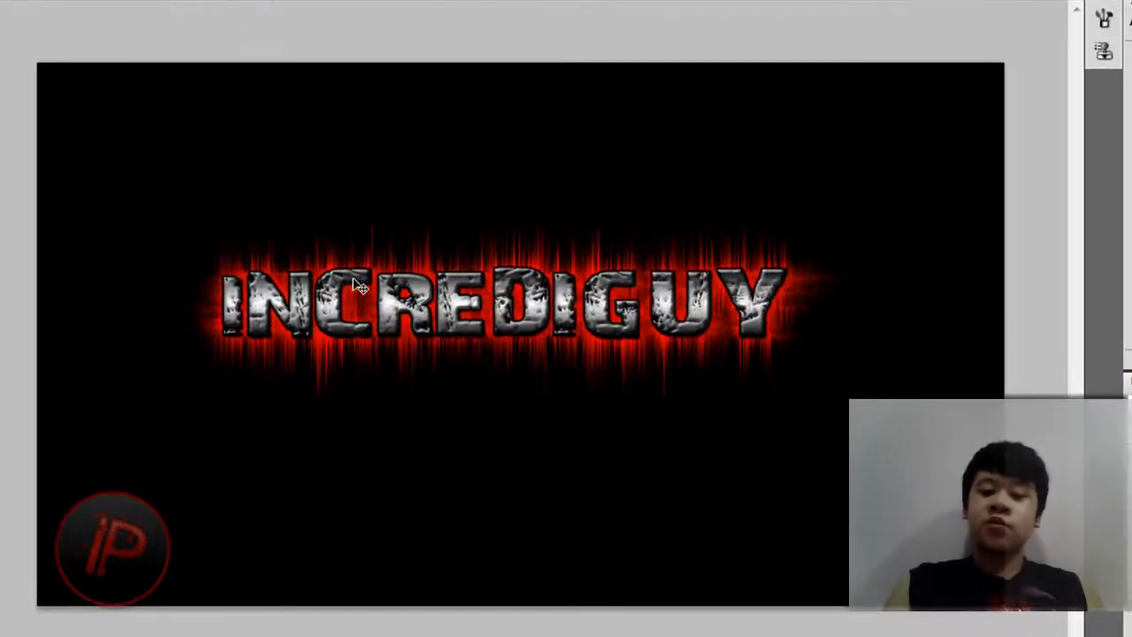
{"action": "mouse_move", "coordinate": [558, 331]}
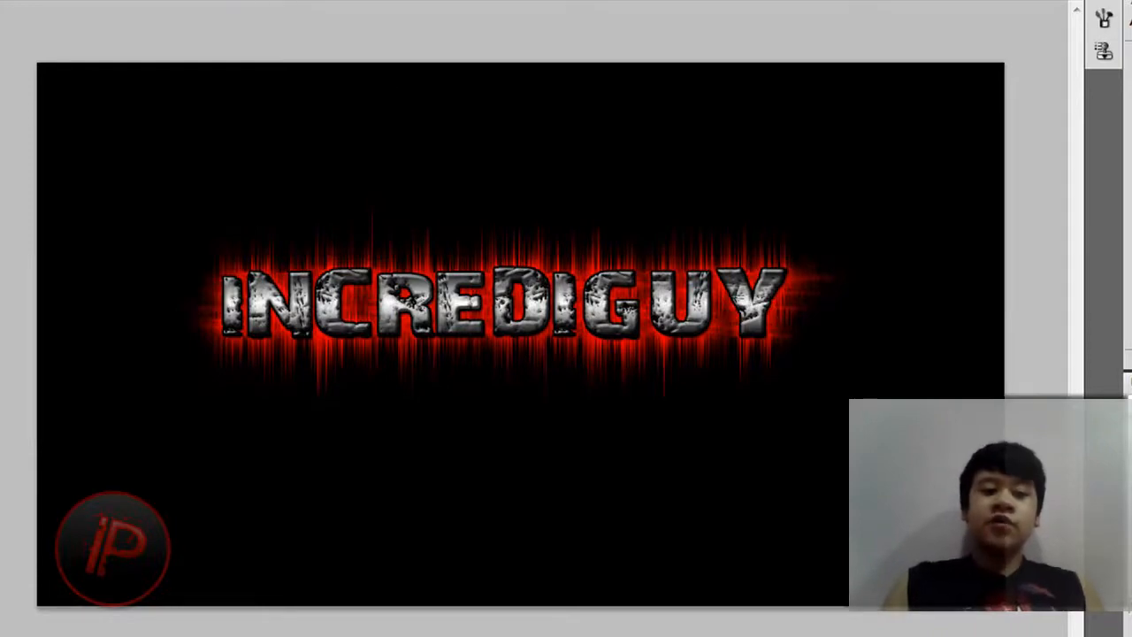
Create a new 1366 × 768 pixel, 72 ppi RGB document via File > New.
{"action": "left_click", "coordinate": [63, 17]}
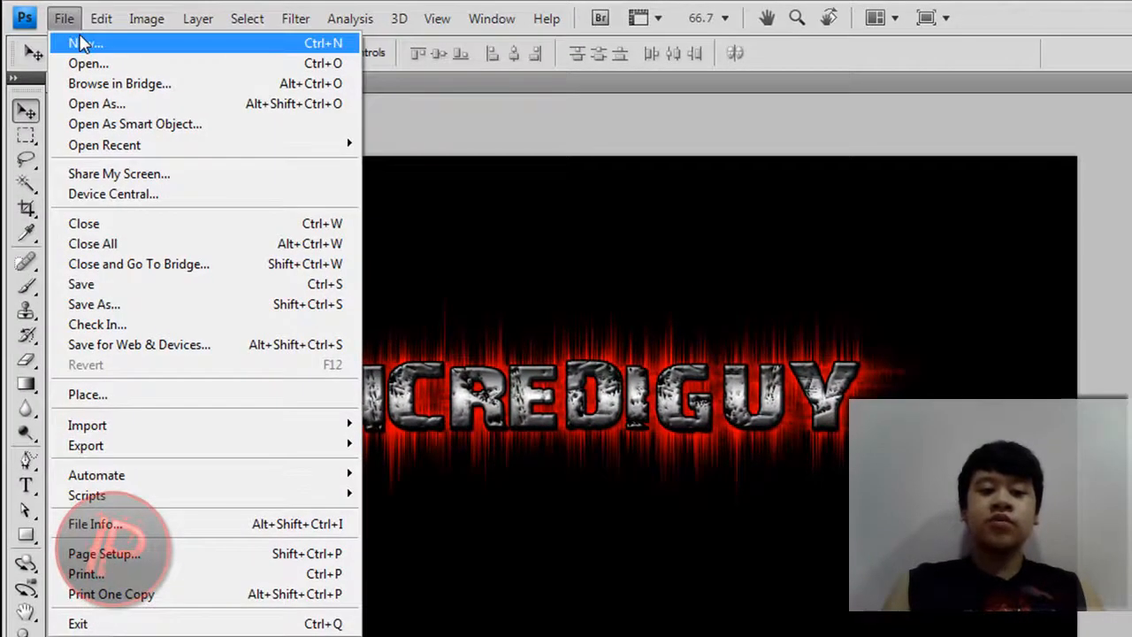
{"action": "left_click", "coordinate": [85, 42]}
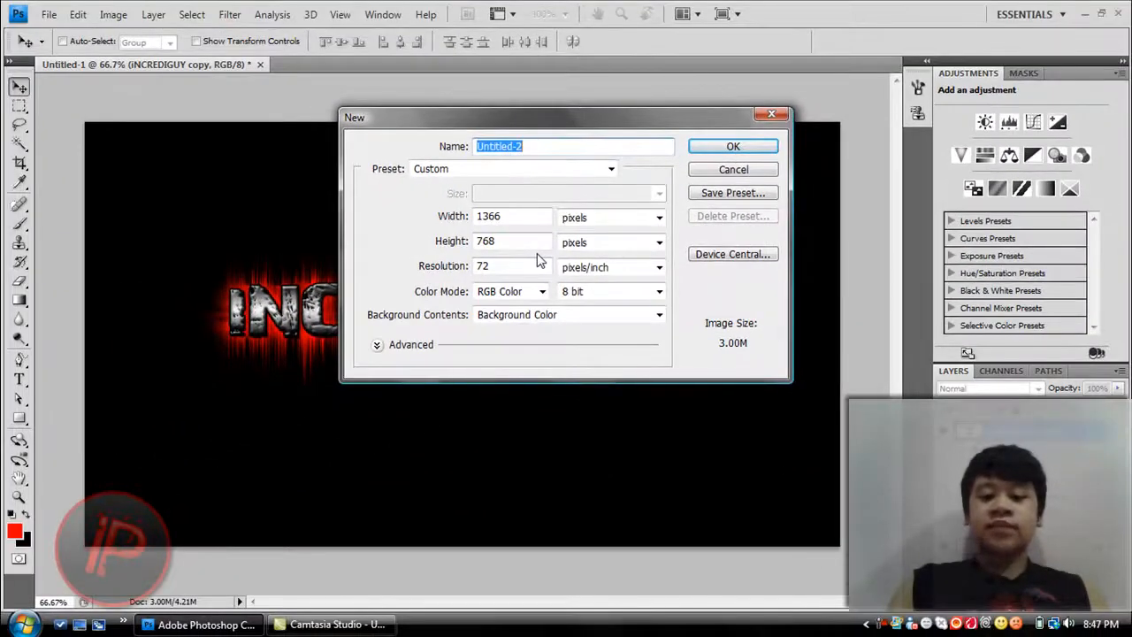
{"action": "mouse_move", "coordinate": [516, 241]}
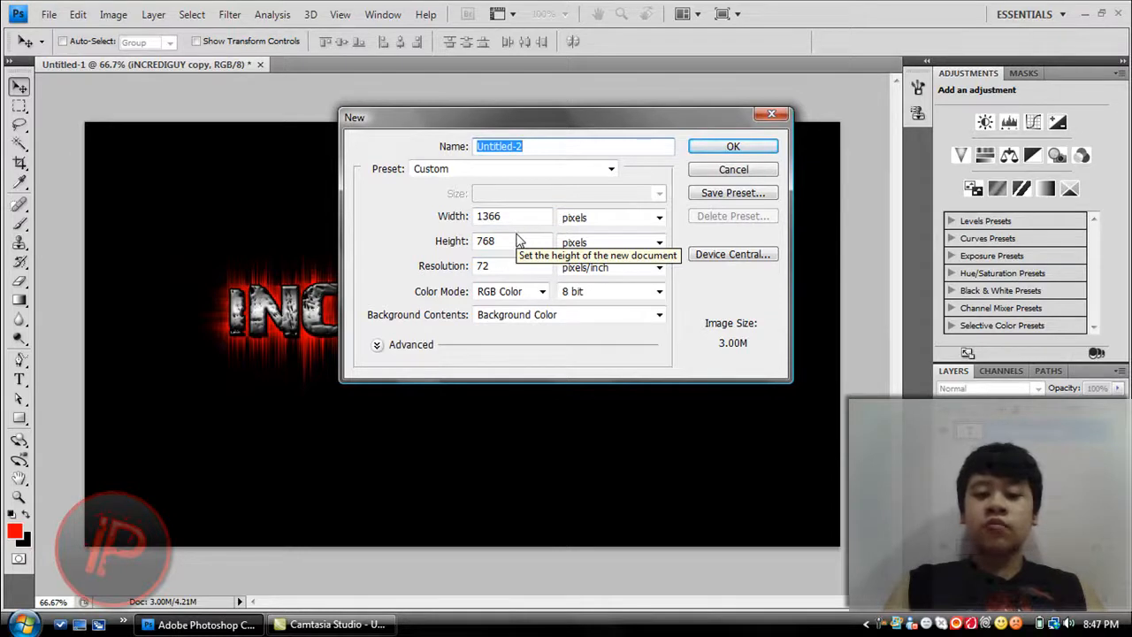
{"action": "left_click", "coordinate": [511, 216]}
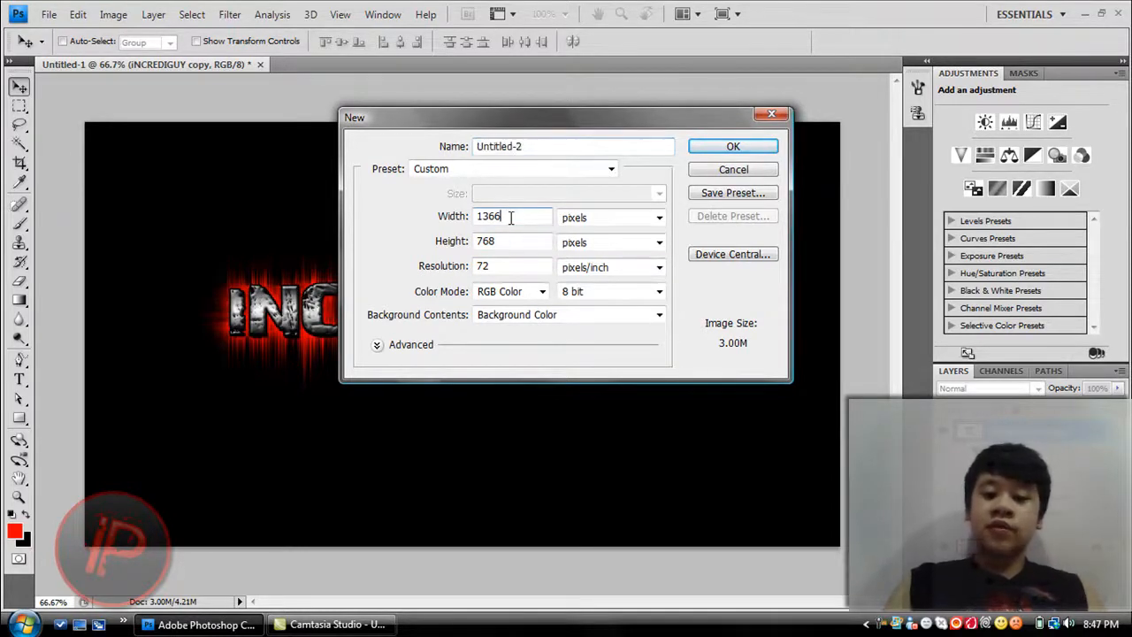
{"action": "triple_click", "coordinate": [511, 216]}
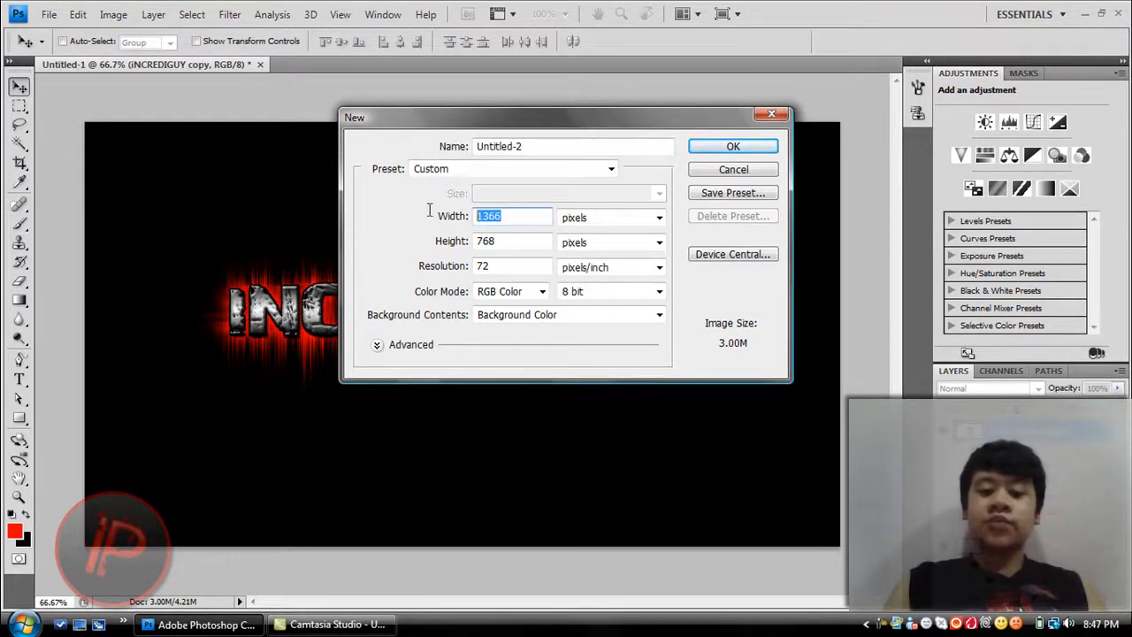
{"action": "left_click", "coordinate": [517, 216]}
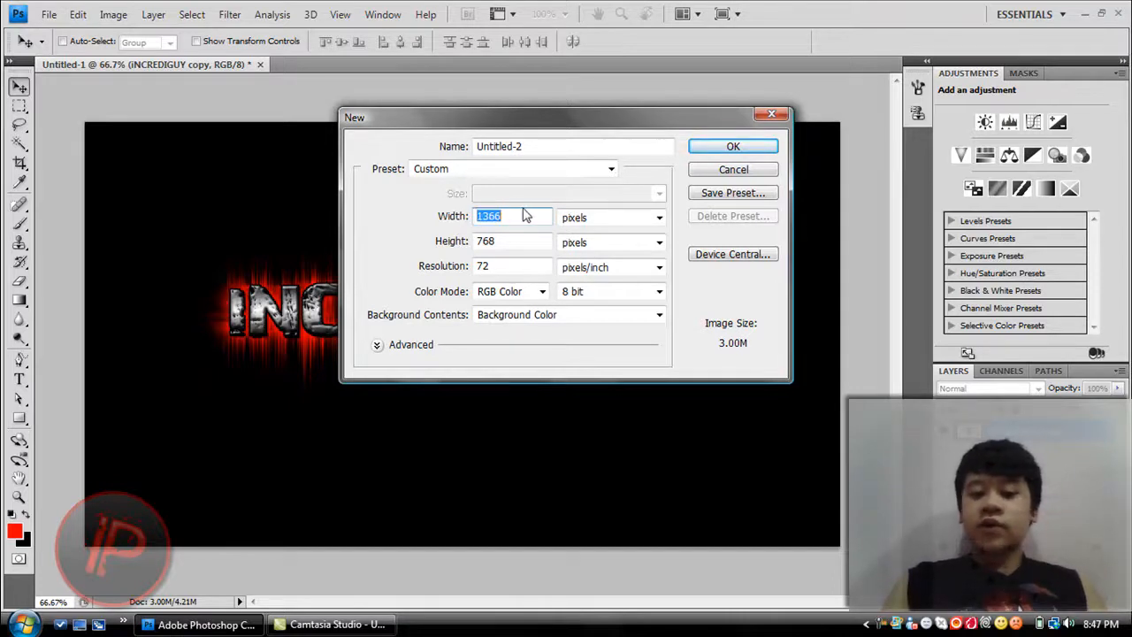
{"action": "left_click", "coordinate": [733, 170]}
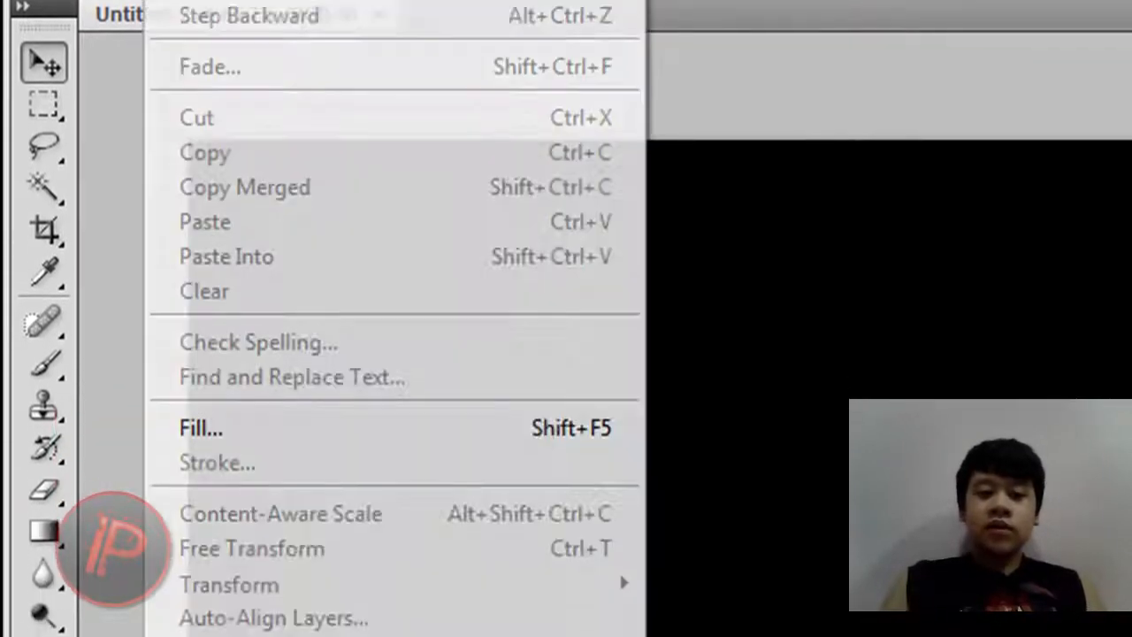
{"action": "mouse_move", "coordinate": [274, 380]}
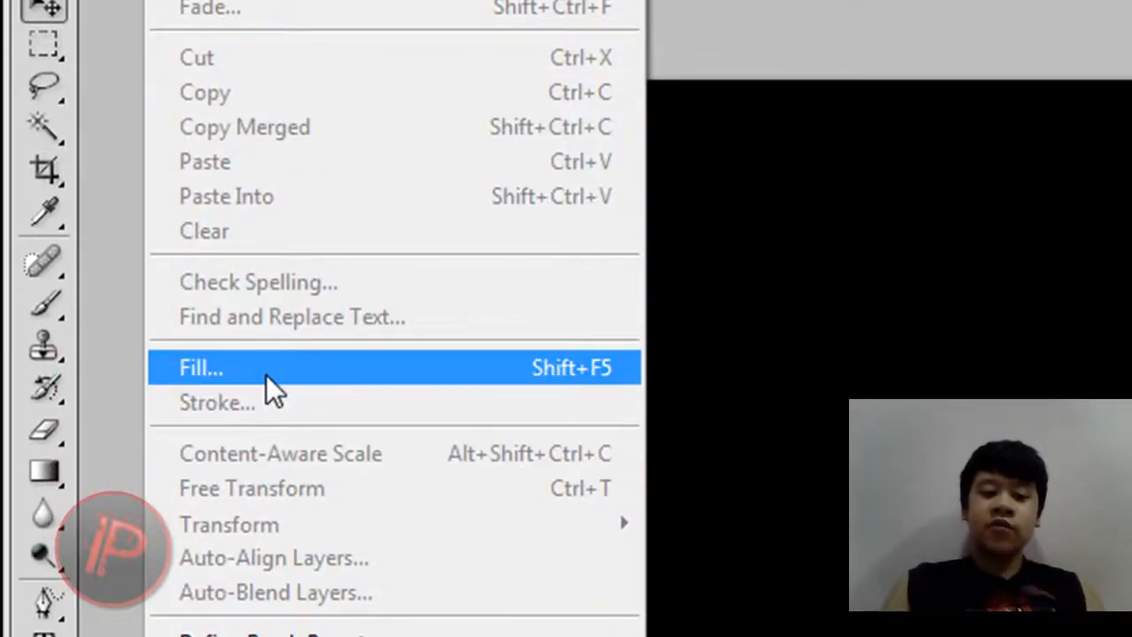
Fill the canvas with solid black at Normal mode, 100% opacity.
{"action": "left_click", "coordinate": [202, 366]}
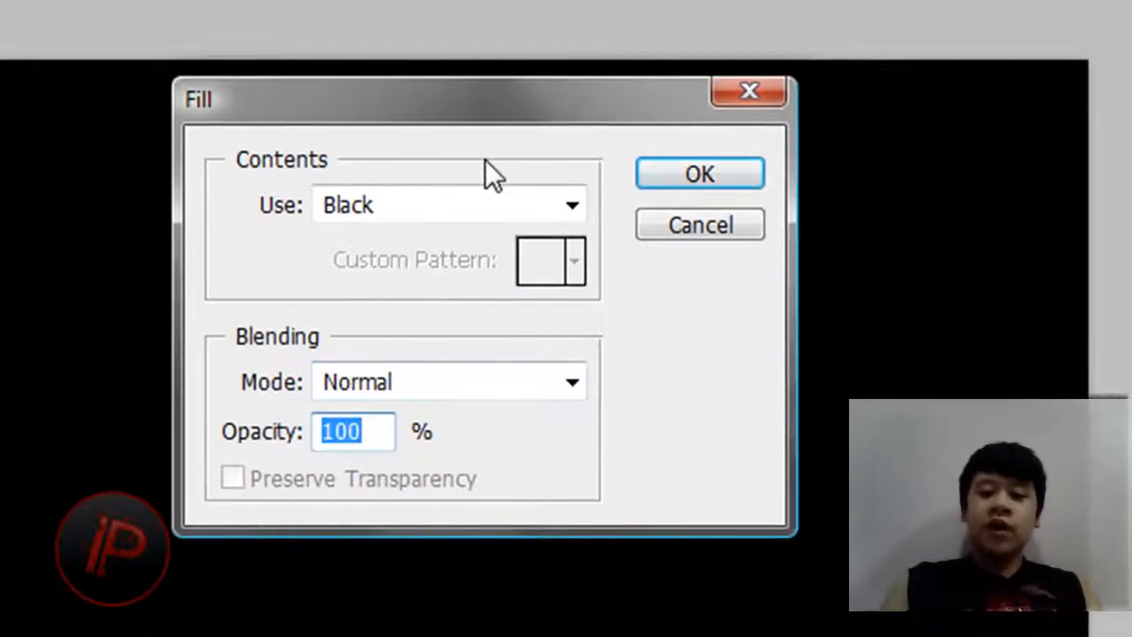
{"action": "left_click", "coordinate": [700, 173]}
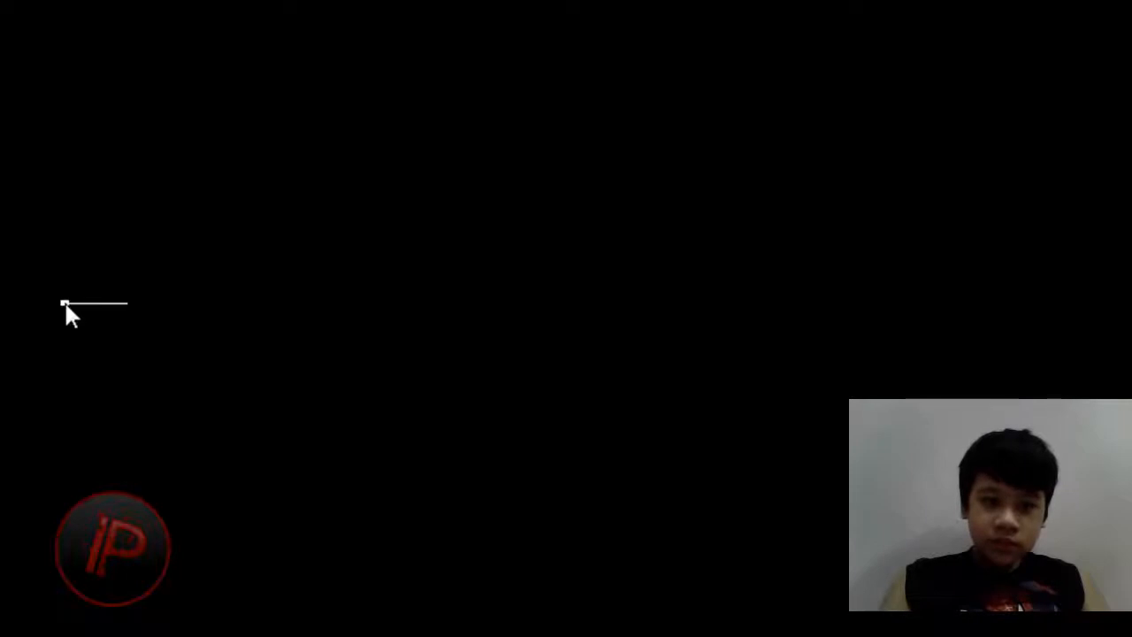
Type INCREDIGUY in 28 Days Later, 72 pt, coloured white (#ffffff).
{"action": "type", "text": "INCREDIGUY"}
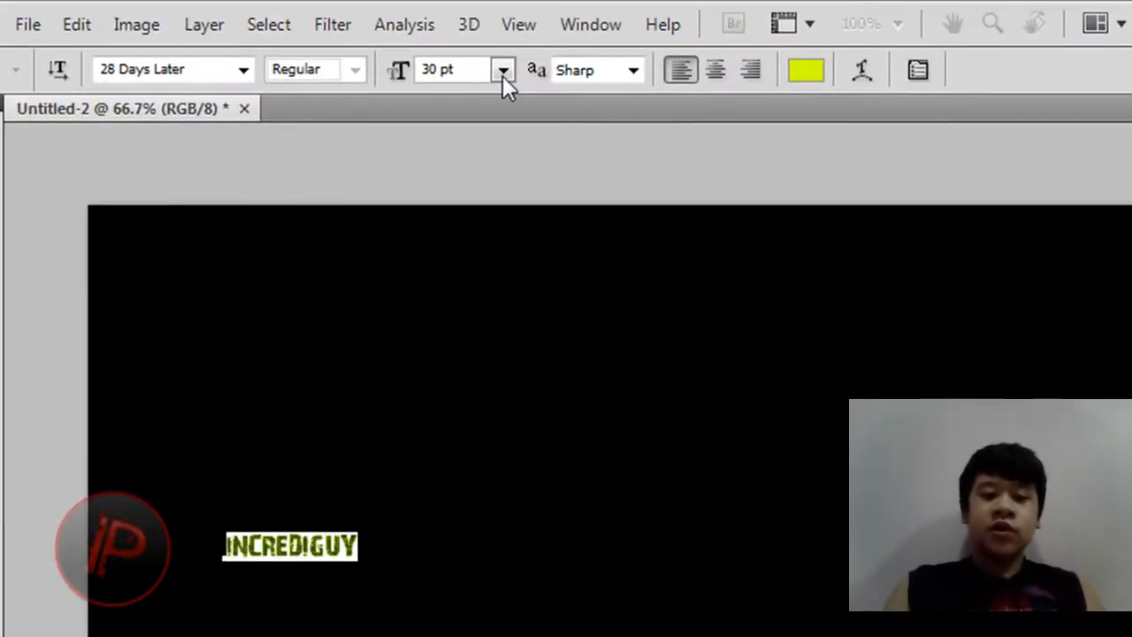
{"action": "left_click", "coordinate": [502, 70]}
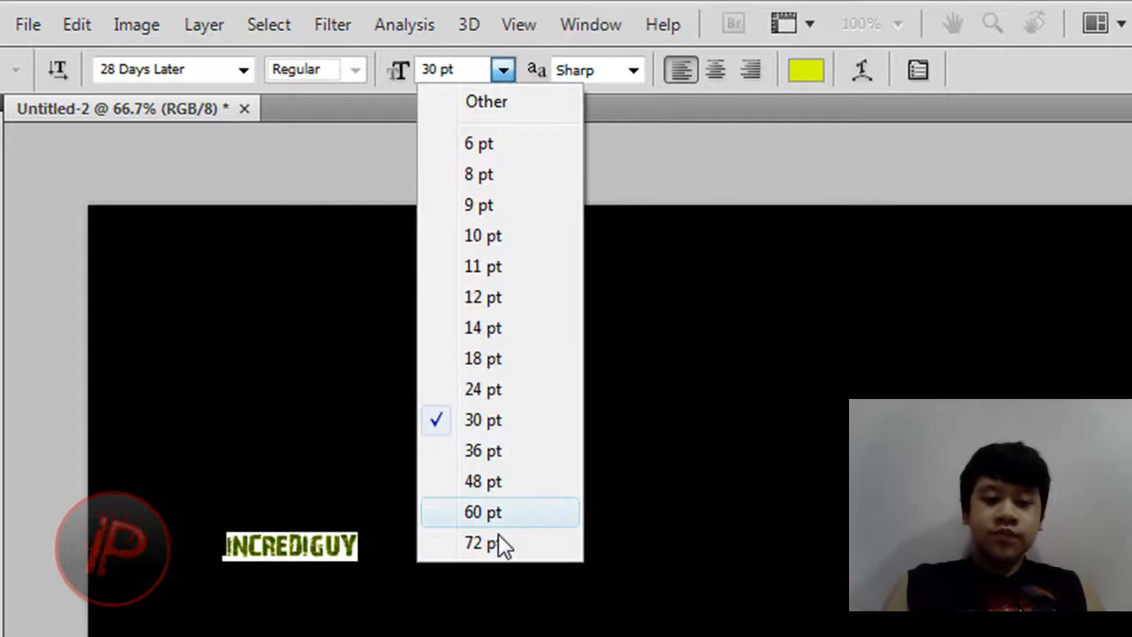
{"action": "left_click", "coordinate": [482, 543]}
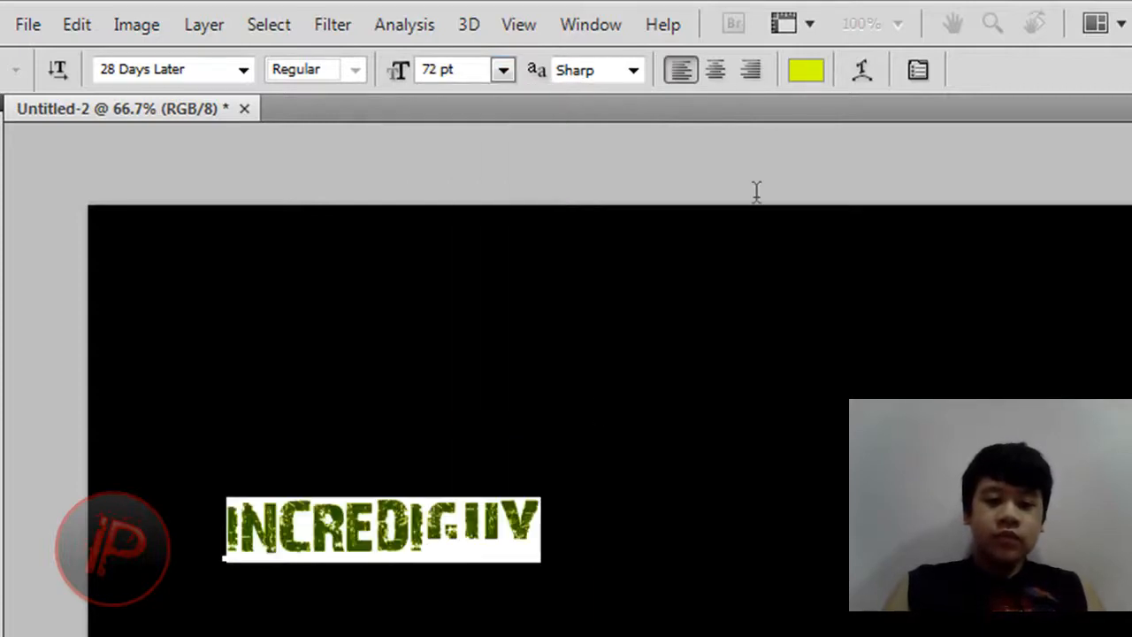
{"action": "left_click", "coordinate": [804, 70]}
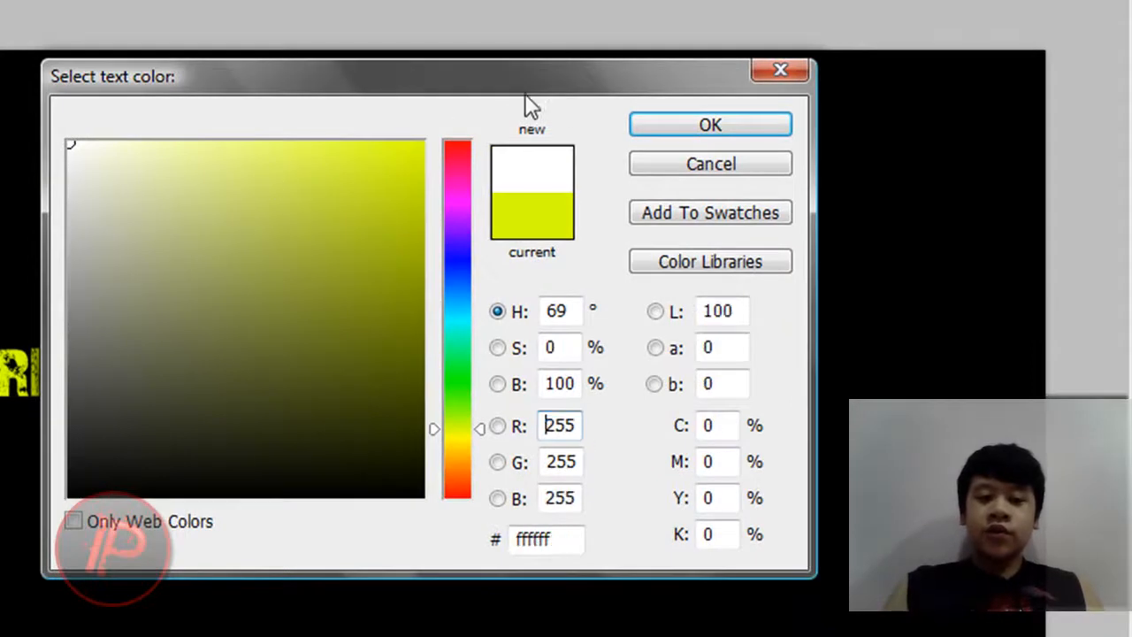
{"action": "left_click", "coordinate": [712, 124]}
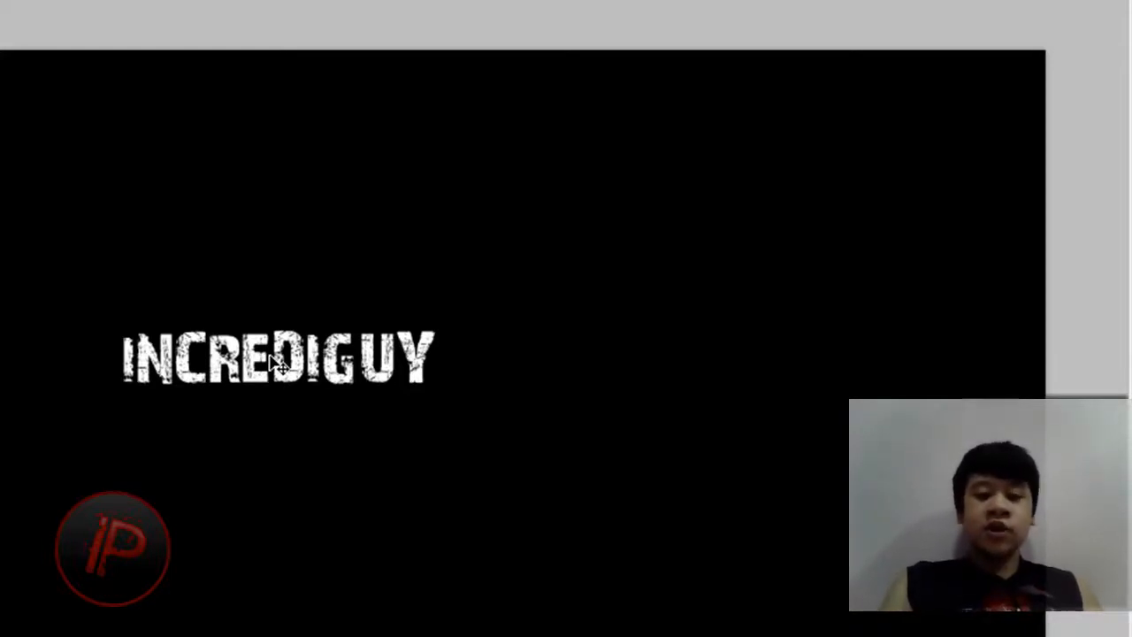
Scale the INCREDIGUY text up to roughly twice its width with Free Transform.
{"action": "left_click", "coordinate": [280, 361]}
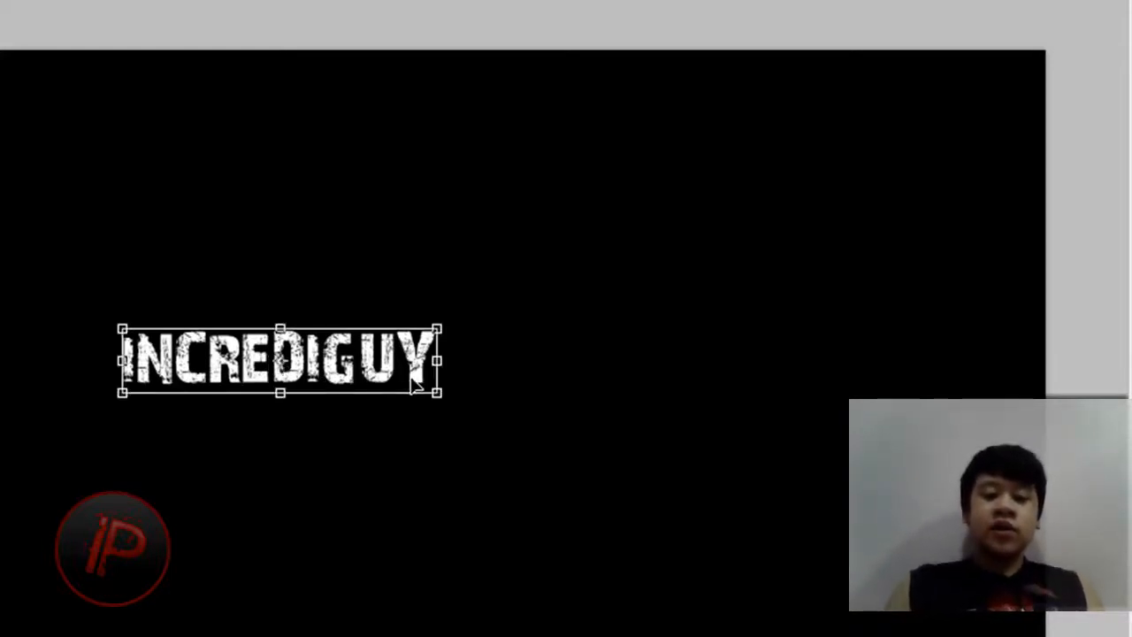
{"action": "left_click_drag", "start_coordinate": [439, 393], "coordinate": [681, 499]}
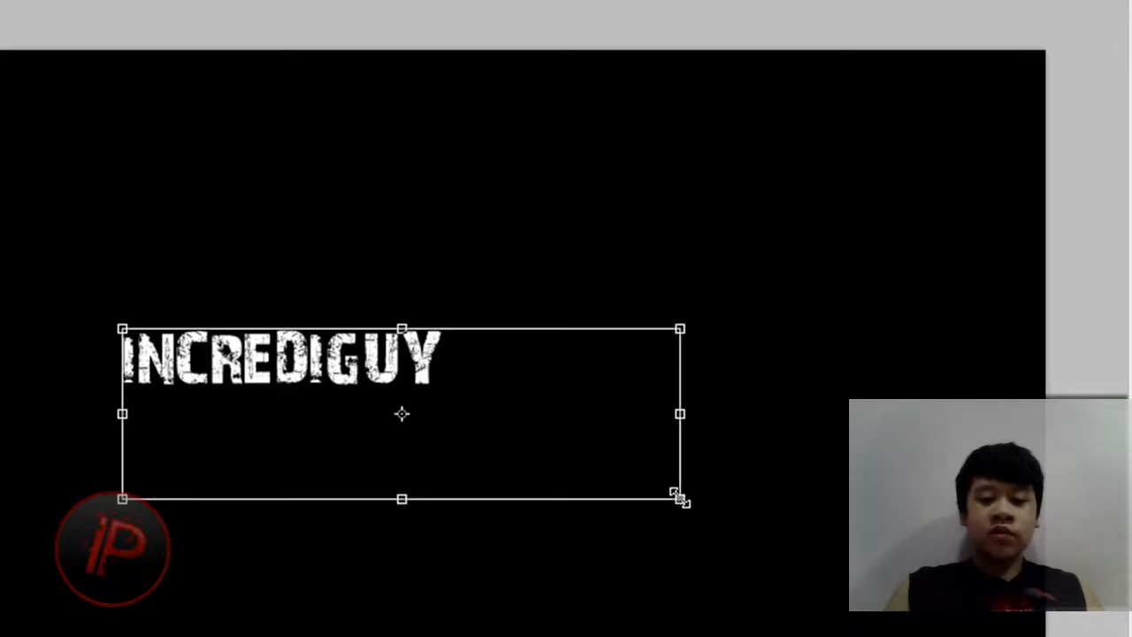
{"action": "left_click_drag", "start_coordinate": [680, 499], "coordinate": [711, 470]}
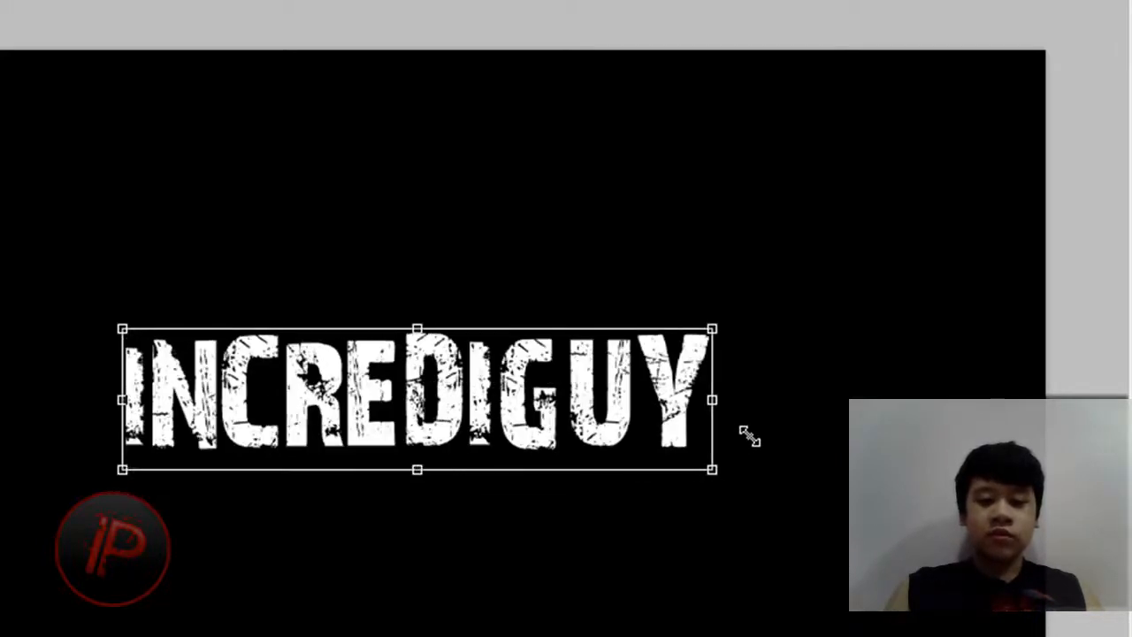
{"action": "left_click_drag", "start_coordinate": [713, 470], "coordinate": [804, 439]}
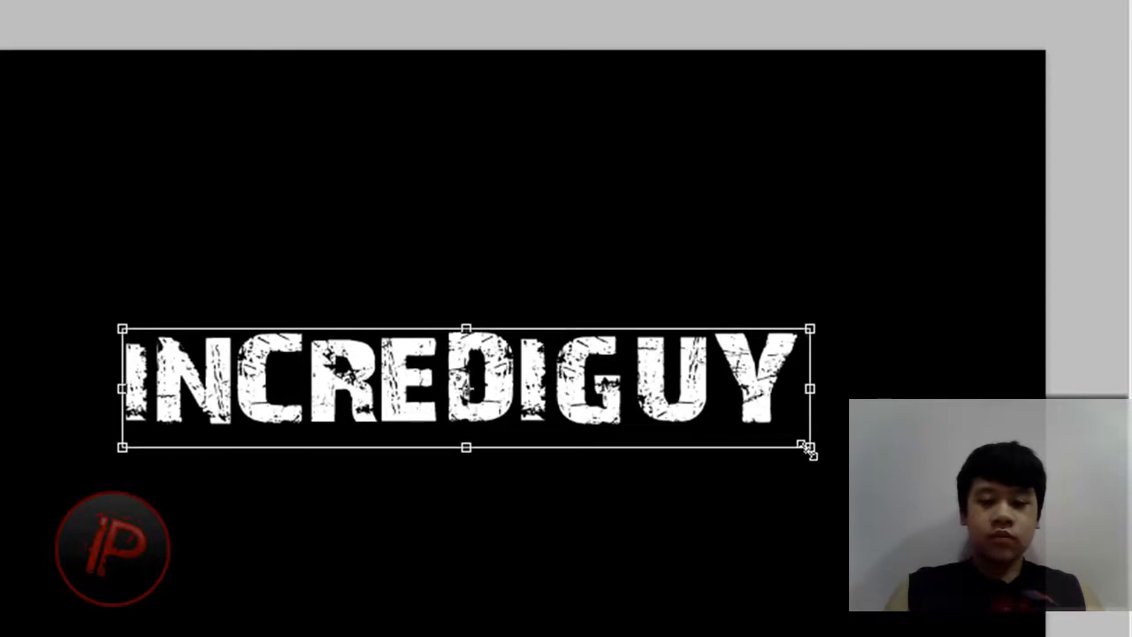
{"action": "left_click_drag", "start_coordinate": [807, 446], "coordinate": [938, 351]}
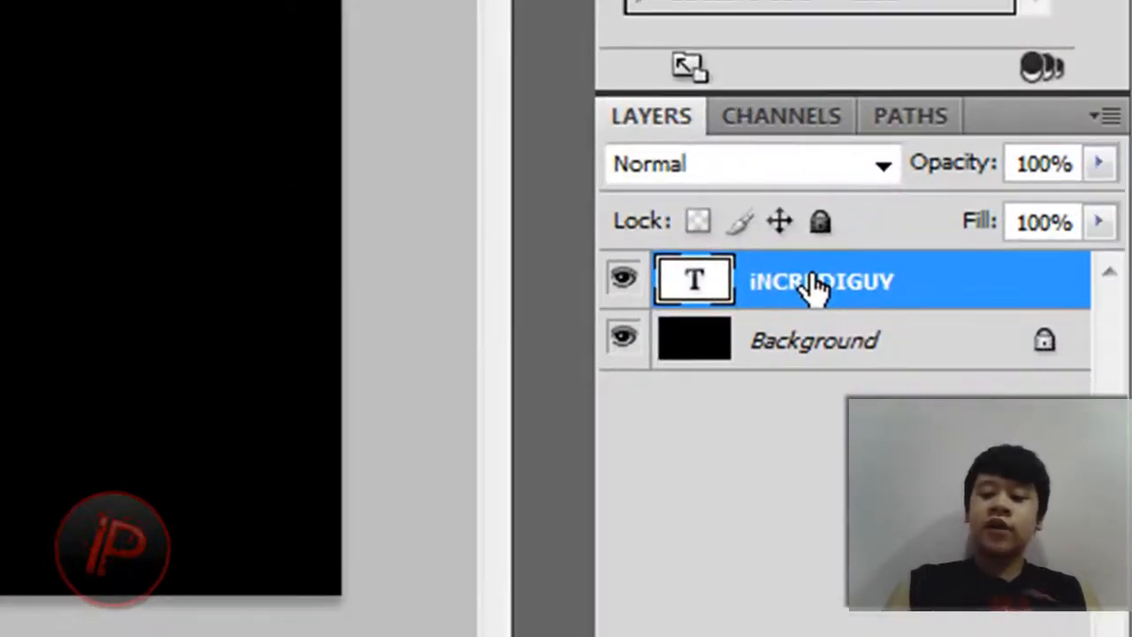
Duplicate the INCREDIGUY text layer into an INCREDIGUY copy layer.
{"action": "right_click", "coordinate": [814, 281]}
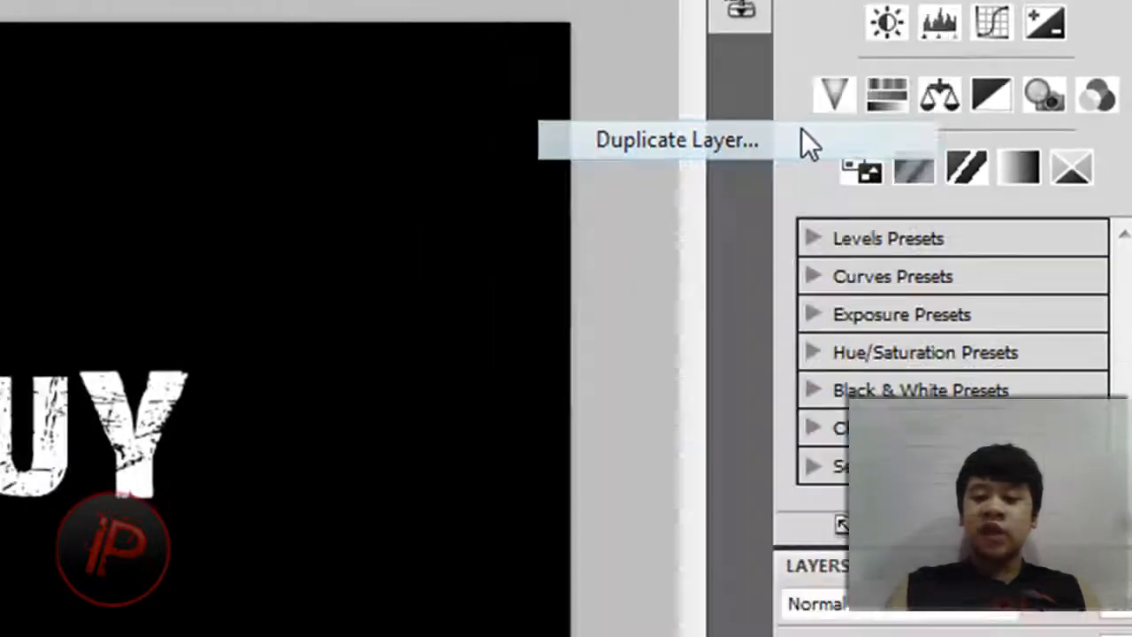
{"action": "left_click", "coordinate": [675, 140]}
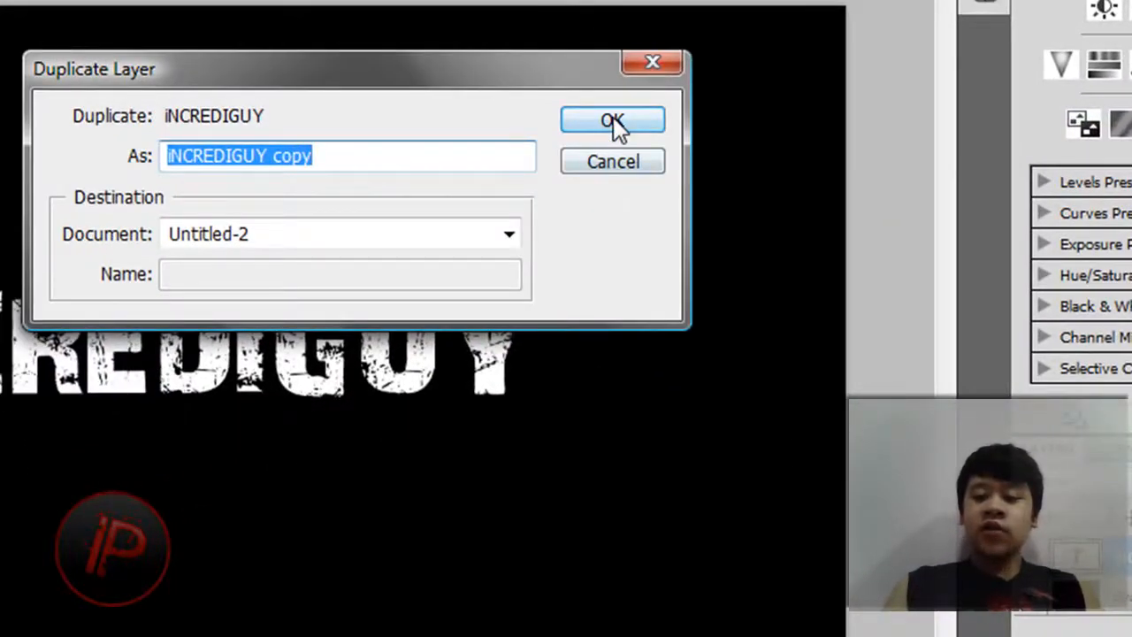
{"action": "left_click", "coordinate": [612, 120]}
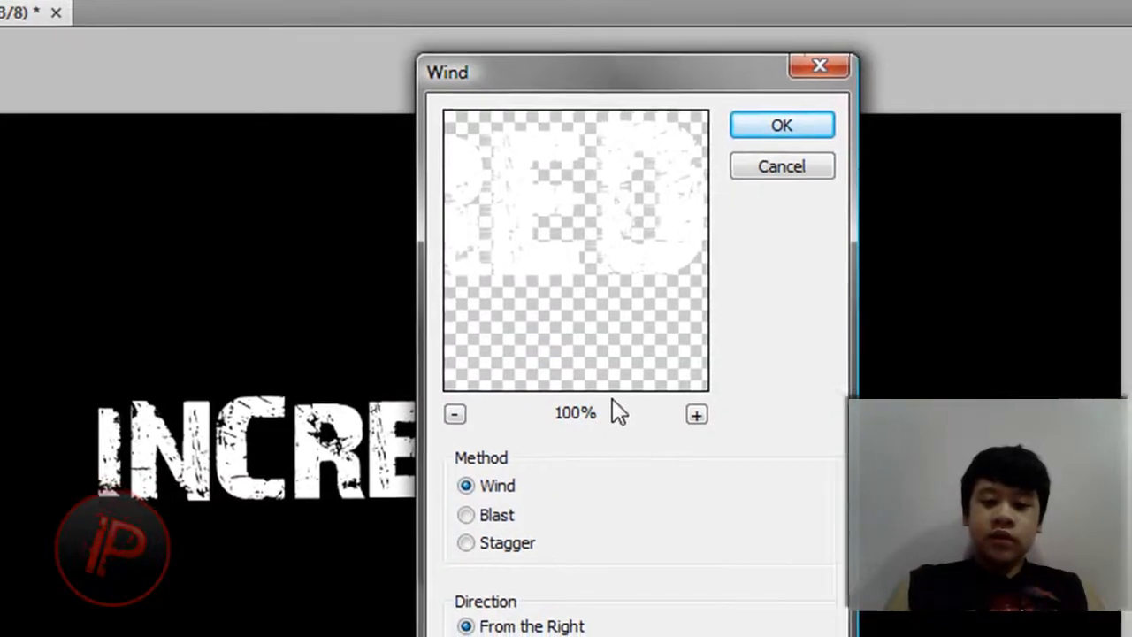
Apply the Wind filter from the right, then again from the left, on the text.
{"action": "left_click", "coordinate": [782, 124]}
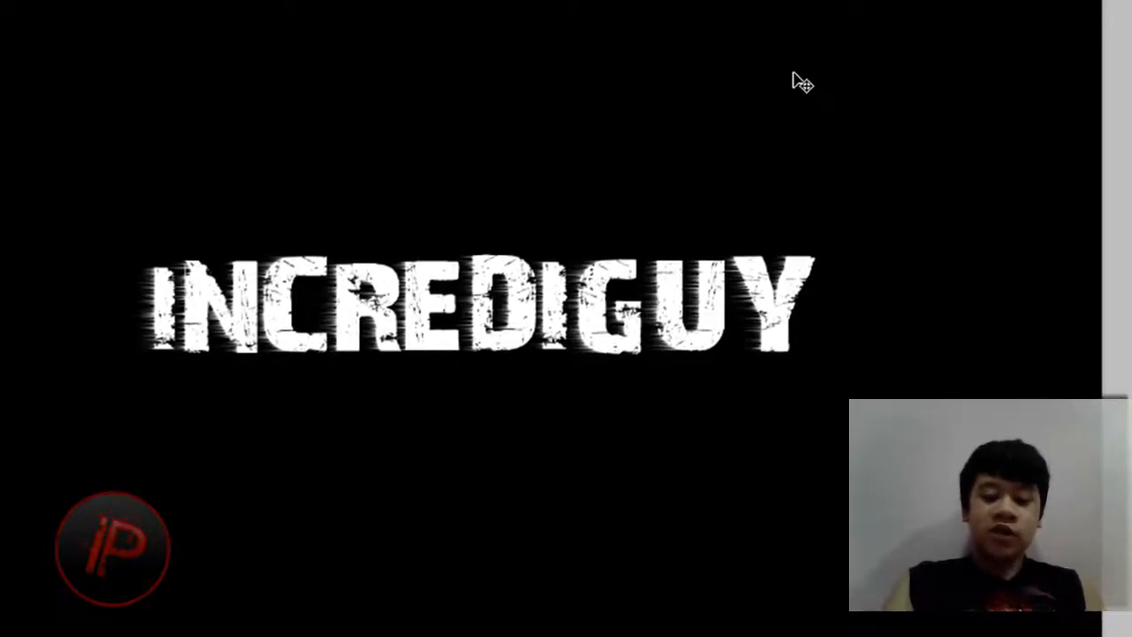
{"action": "mouse_move", "coordinate": [747, 99]}
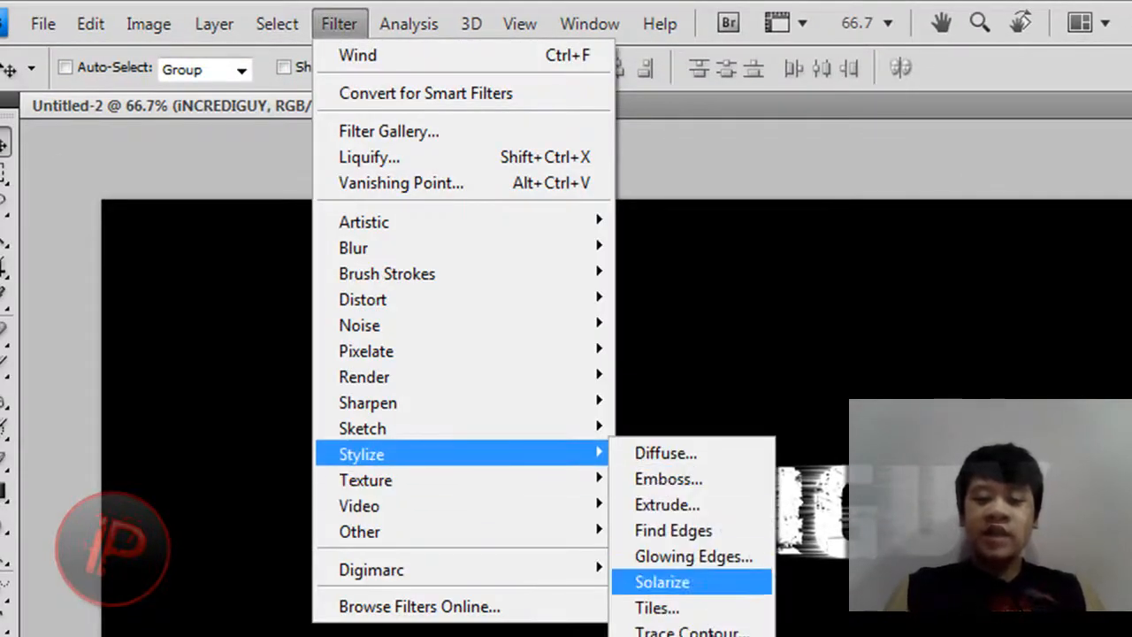
{"action": "left_click", "coordinate": [357, 55]}
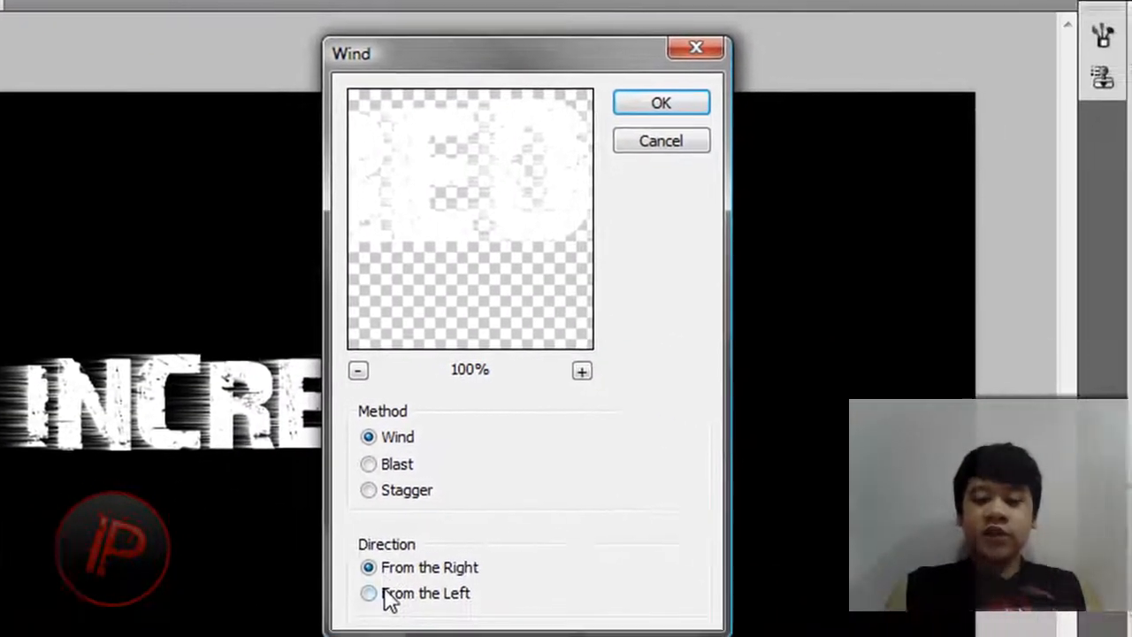
{"action": "left_click", "coordinate": [368, 592]}
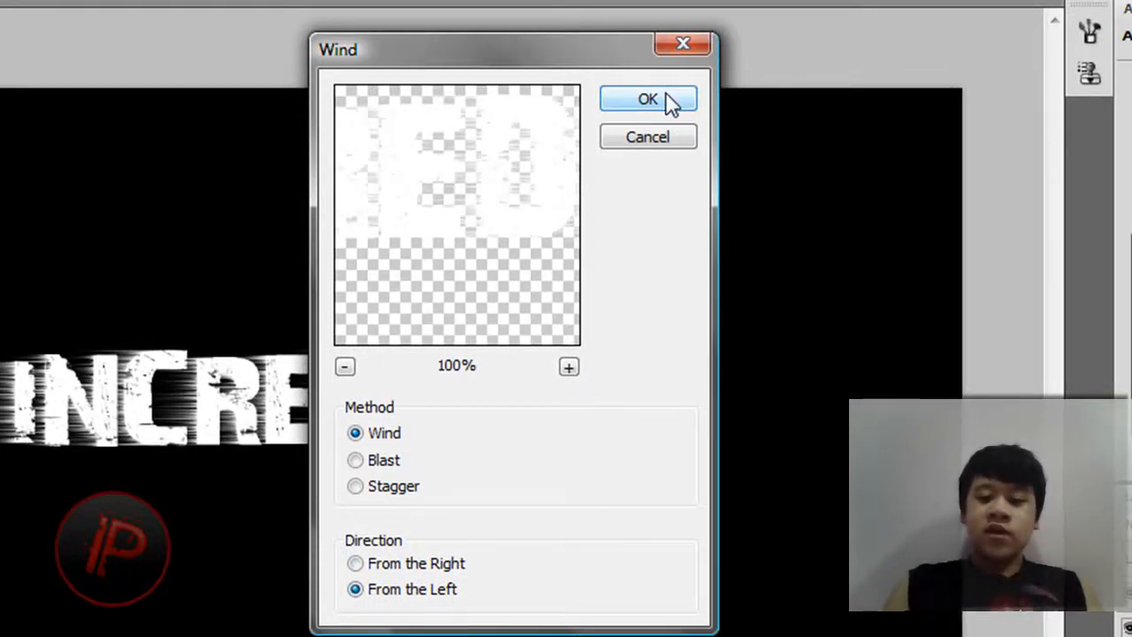
{"action": "mouse_move", "coordinate": [510, 336]}
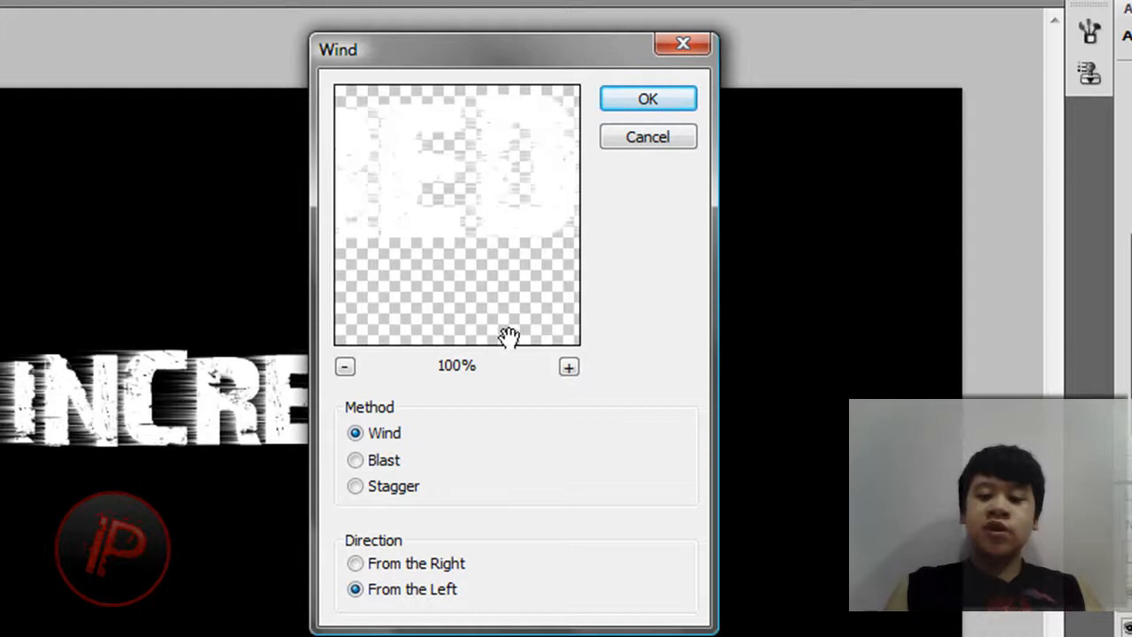
{"action": "left_click", "coordinate": [647, 99]}
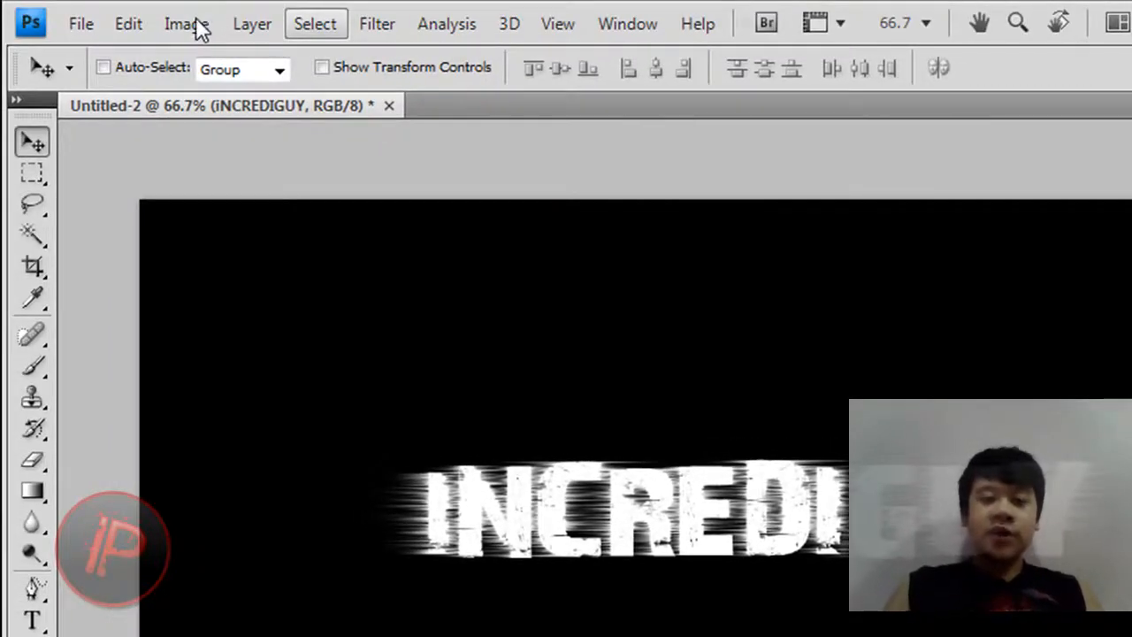
Rotate the canvas 90° clockwise so the text runs vertically.
{"action": "left_click", "coordinate": [186, 25]}
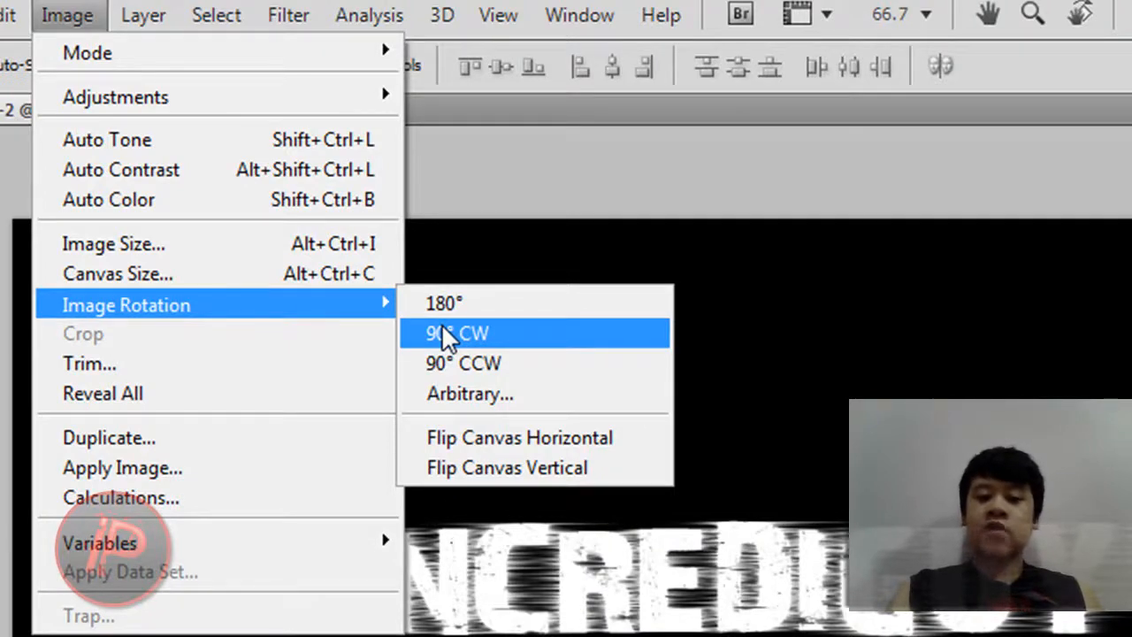
{"action": "left_click", "coordinate": [456, 333]}
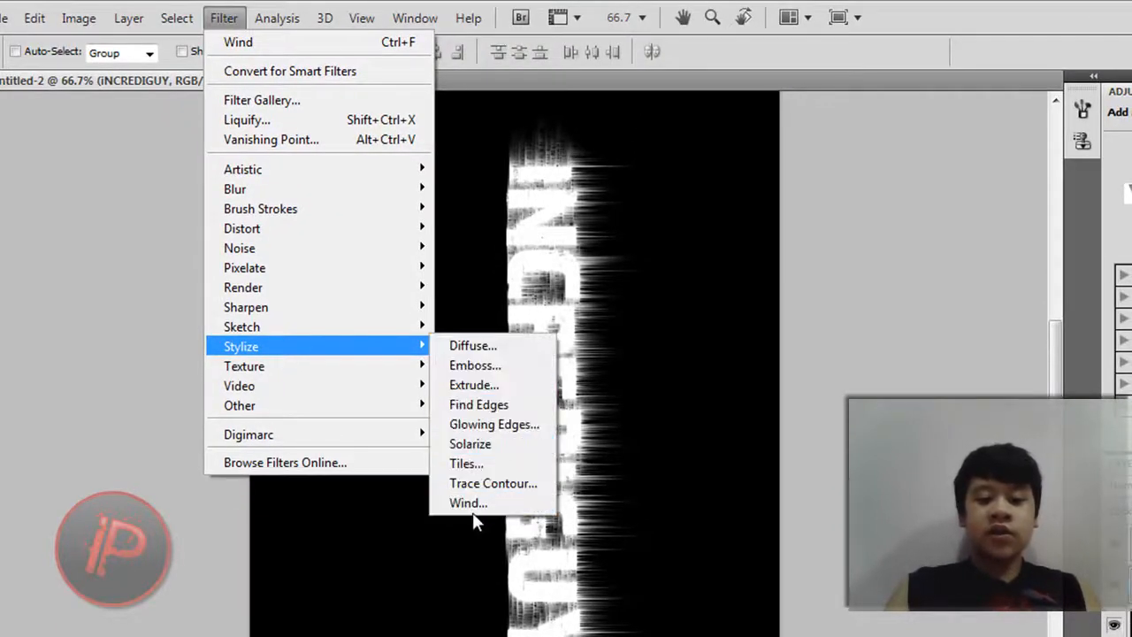
Apply the Wind filter from the right to the rotated text.
{"action": "left_click", "coordinate": [467, 503]}
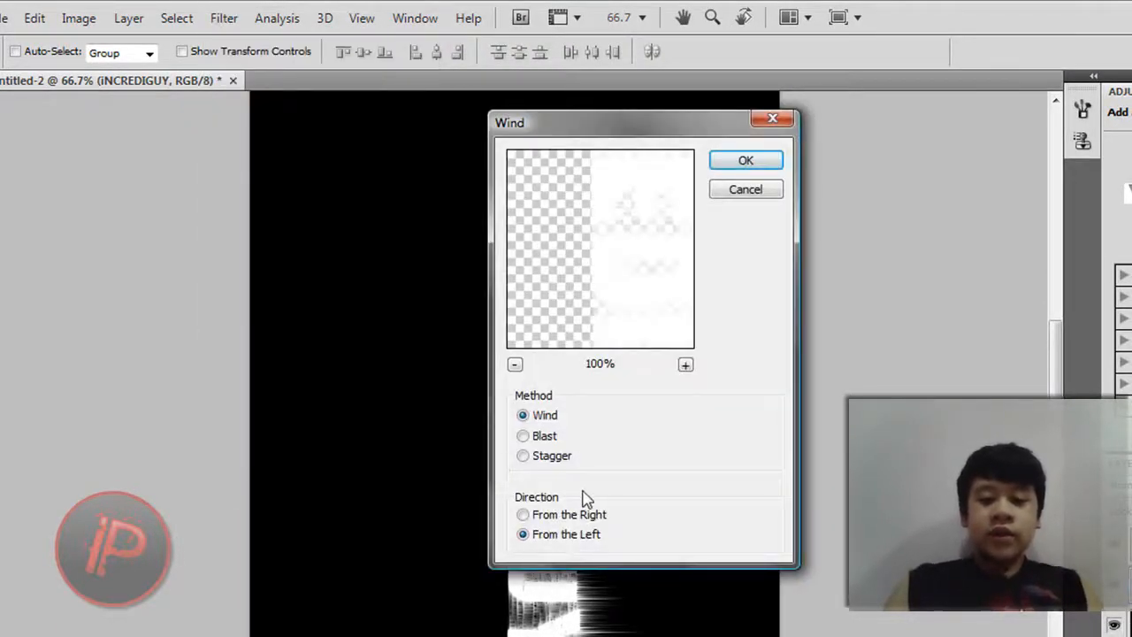
{"action": "left_click", "coordinate": [523, 513]}
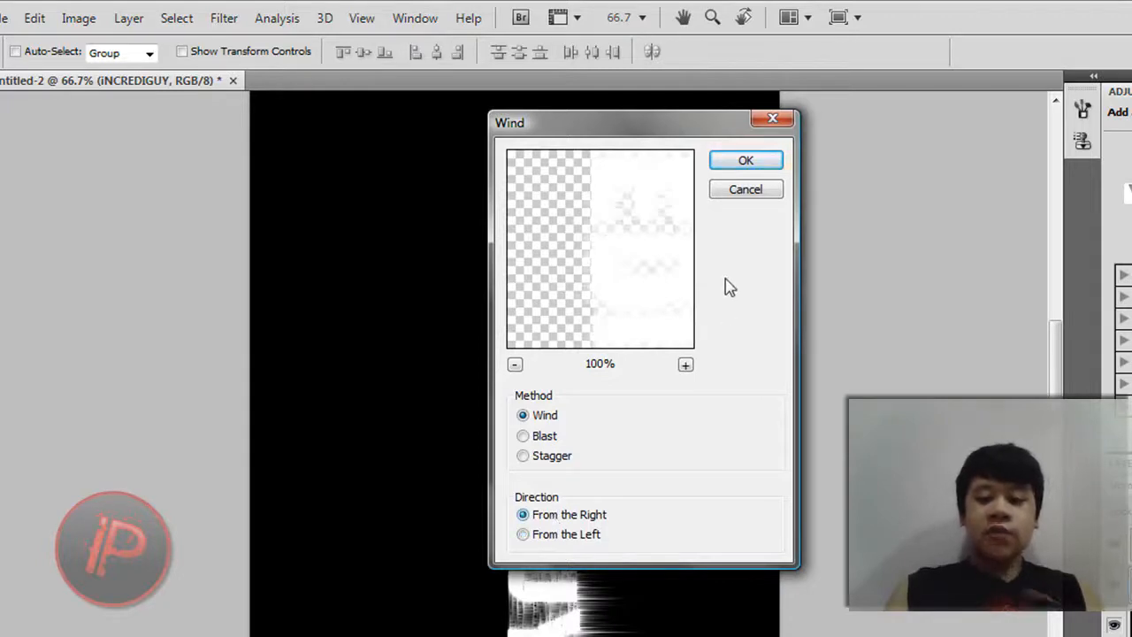
{"action": "left_click", "coordinate": [747, 159]}
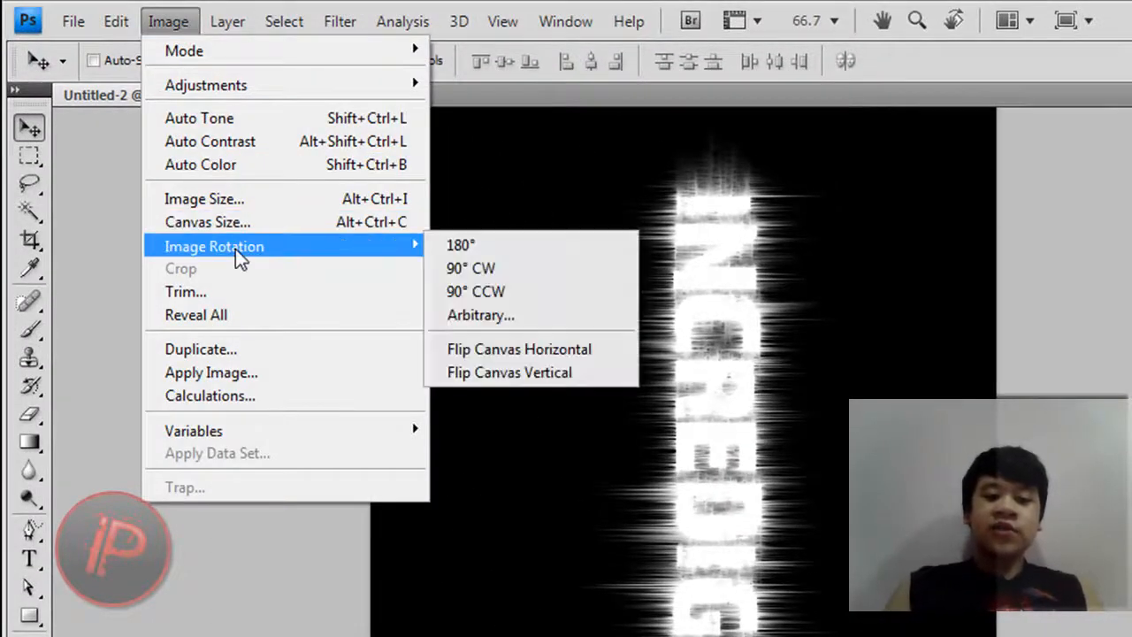
{"action": "mouse_move", "coordinate": [476, 290]}
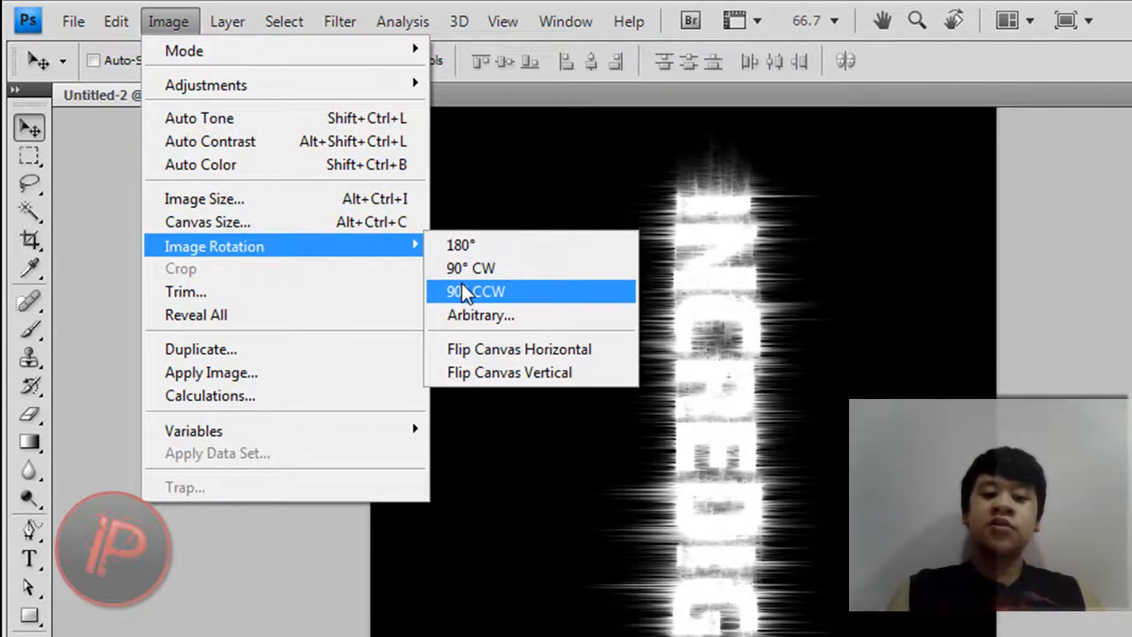
Rotate the canvas 90° counter-clockwise so the text is horizontal again.
{"action": "left_click", "coordinate": [476, 290]}
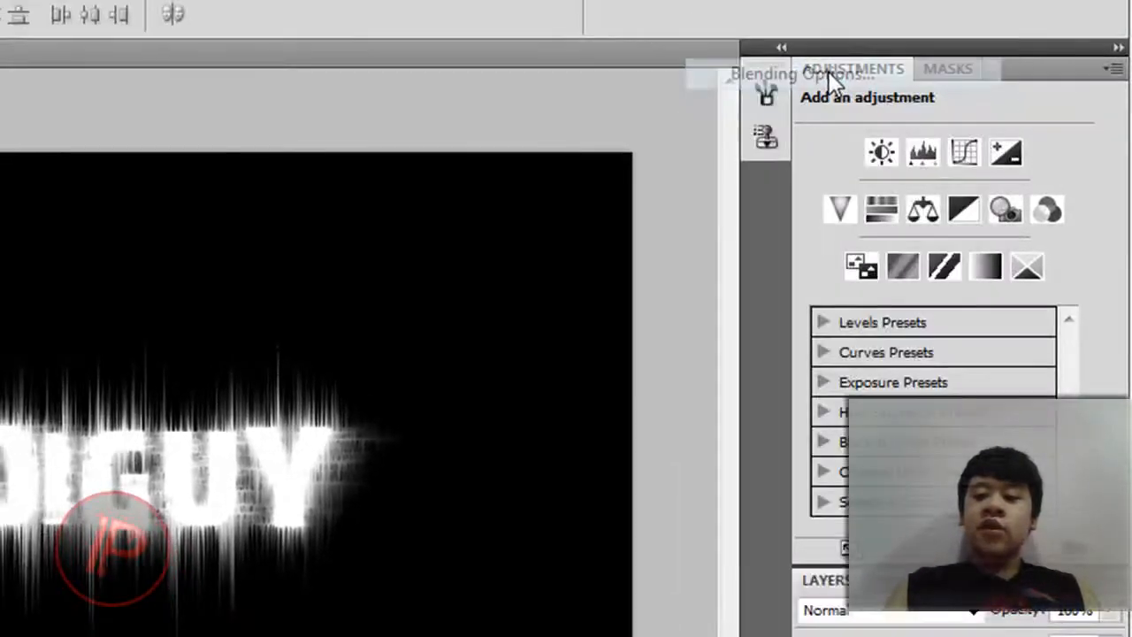
Apply a red Color Overlay layer style to the streaked INCREDIGUY layer.
{"action": "left_click", "coordinate": [799, 74]}
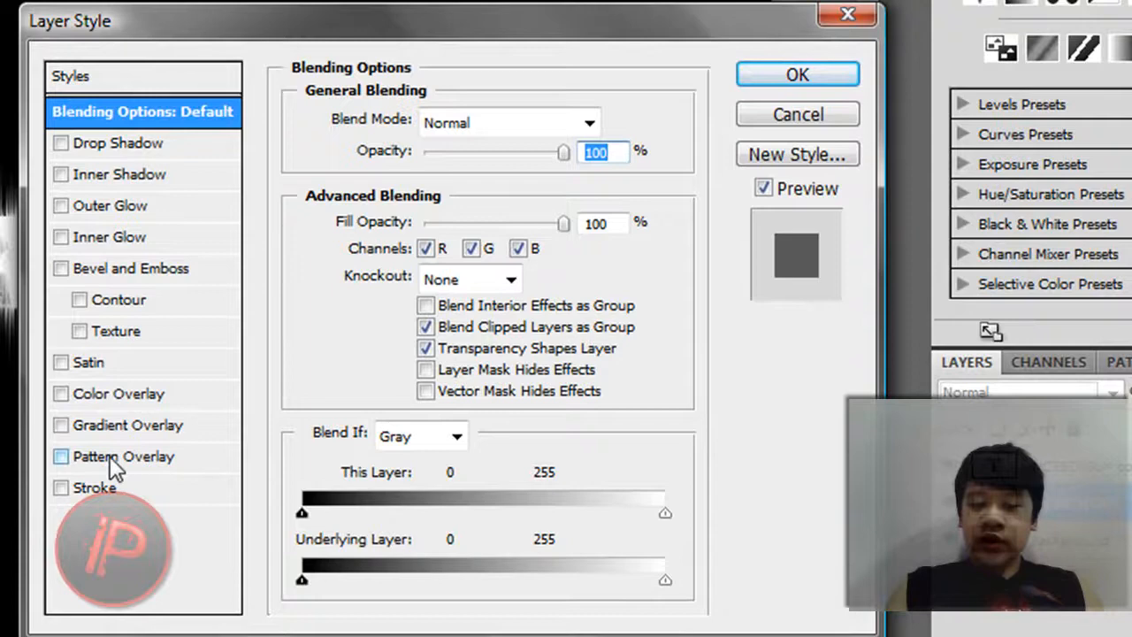
{"action": "left_click", "coordinate": [124, 393]}
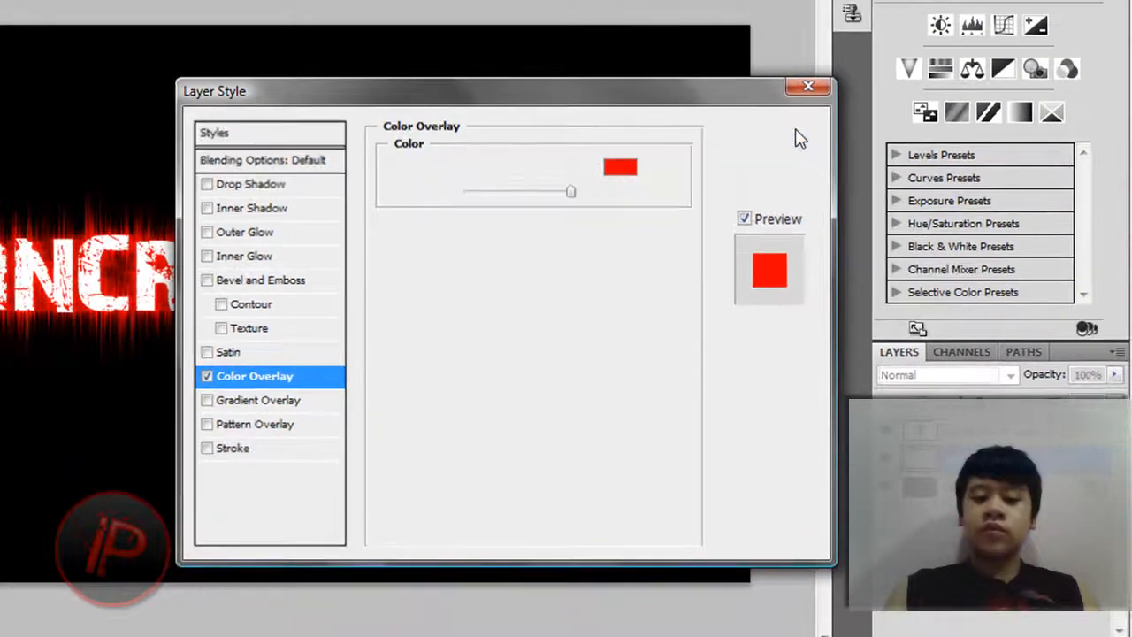
{"action": "left_click", "coordinate": [807, 85]}
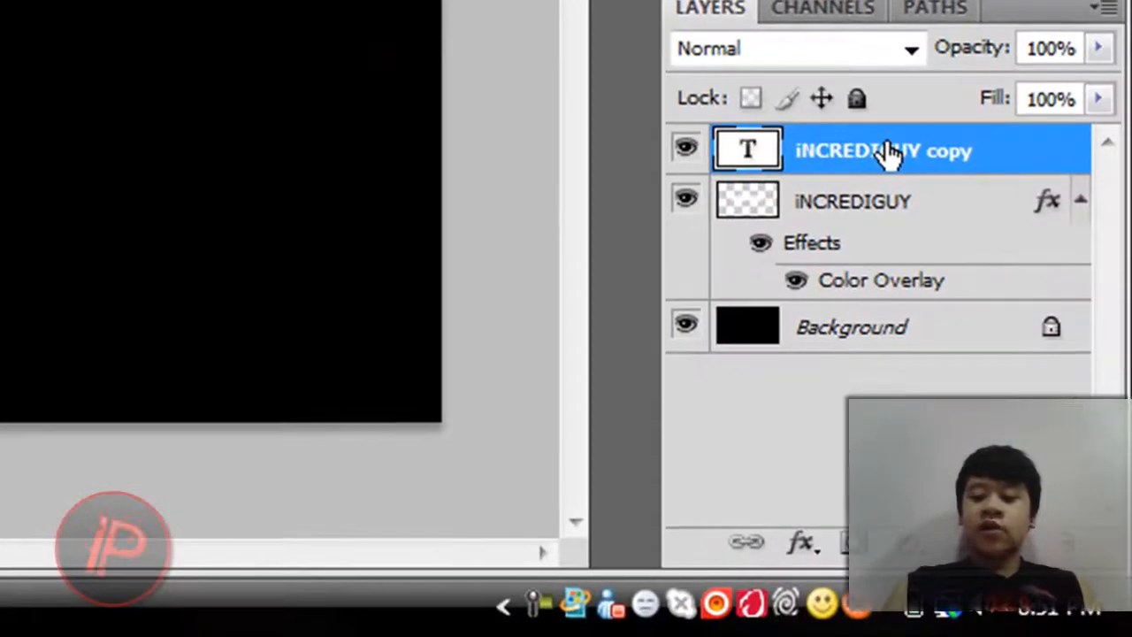
Enable Drop Shadow, Inner Shadow, Bevel and Emboss, and Gradient Overlay on the INCREDIGUY copy layer.
{"action": "right_click", "coordinate": [885, 151]}
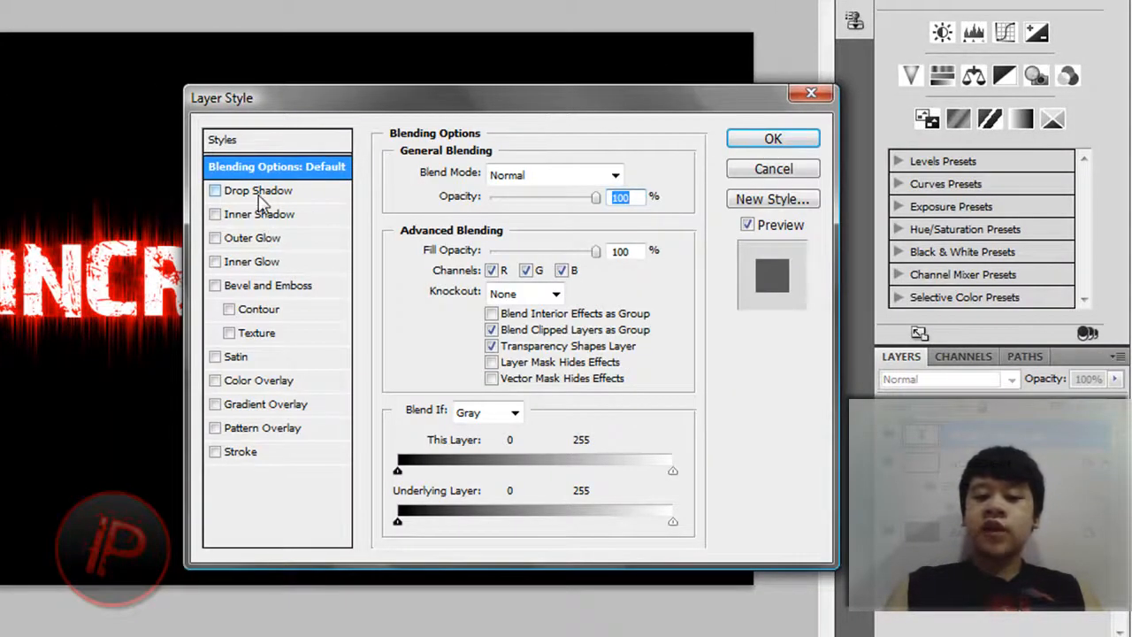
{"action": "left_click", "coordinate": [259, 192]}
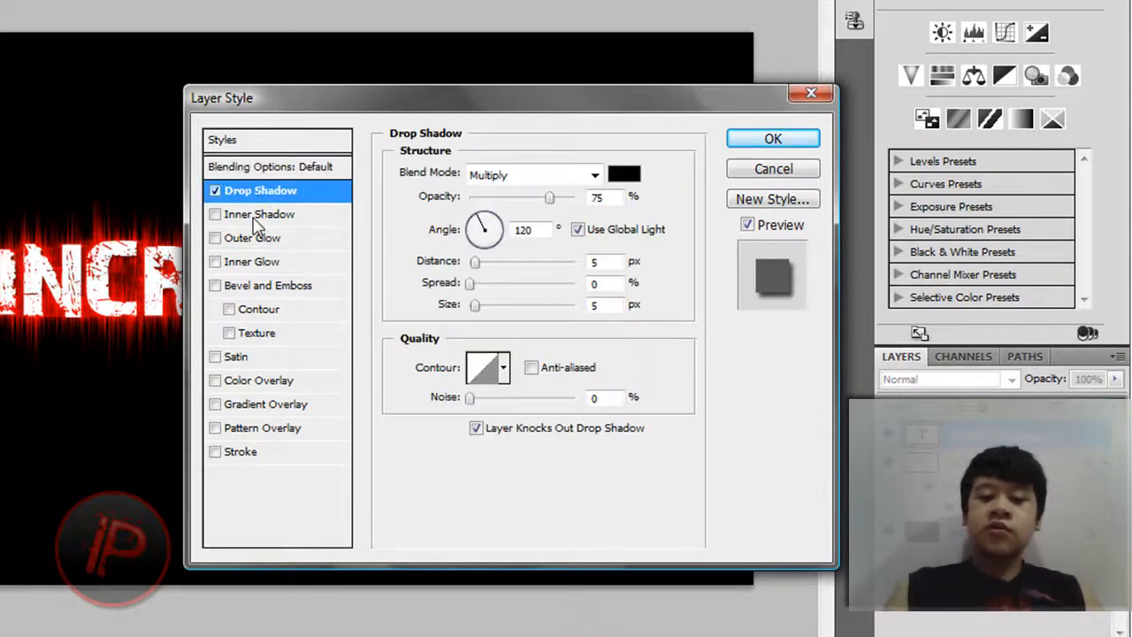
{"action": "left_click", "coordinate": [260, 214]}
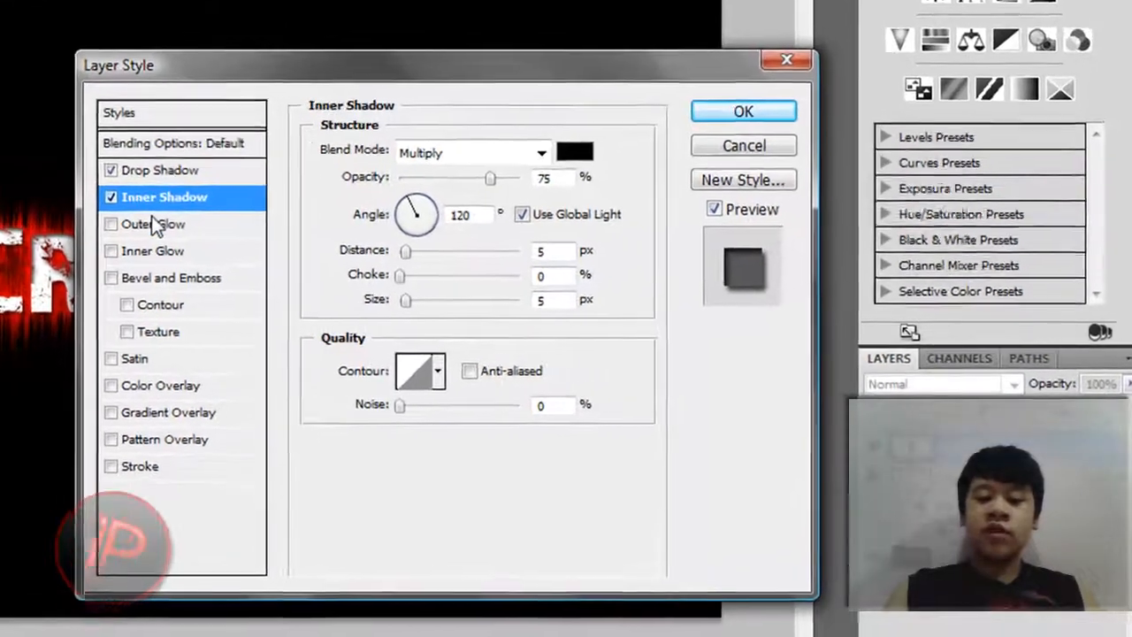
{"action": "left_click", "coordinate": [170, 276]}
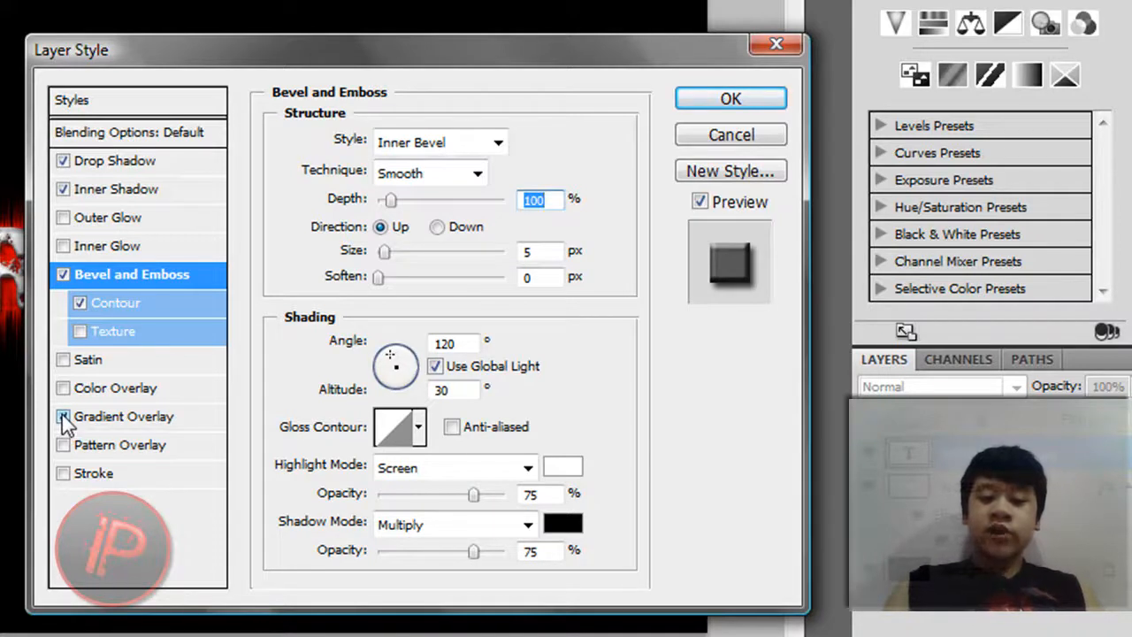
{"action": "left_click", "coordinate": [64, 416]}
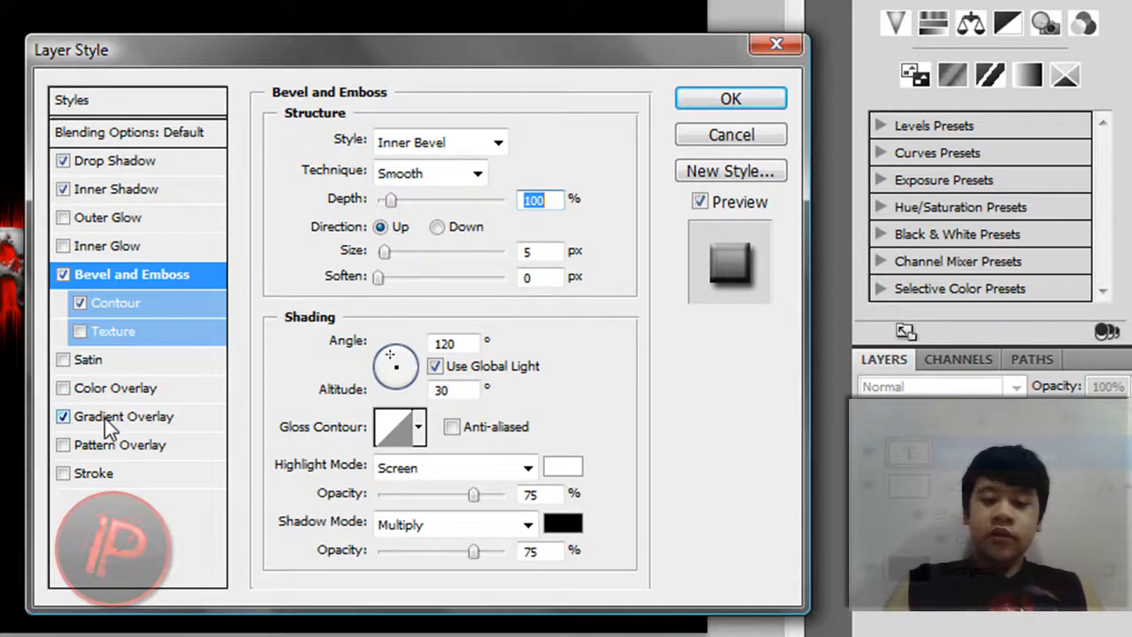
{"action": "left_click", "coordinate": [123, 416]}
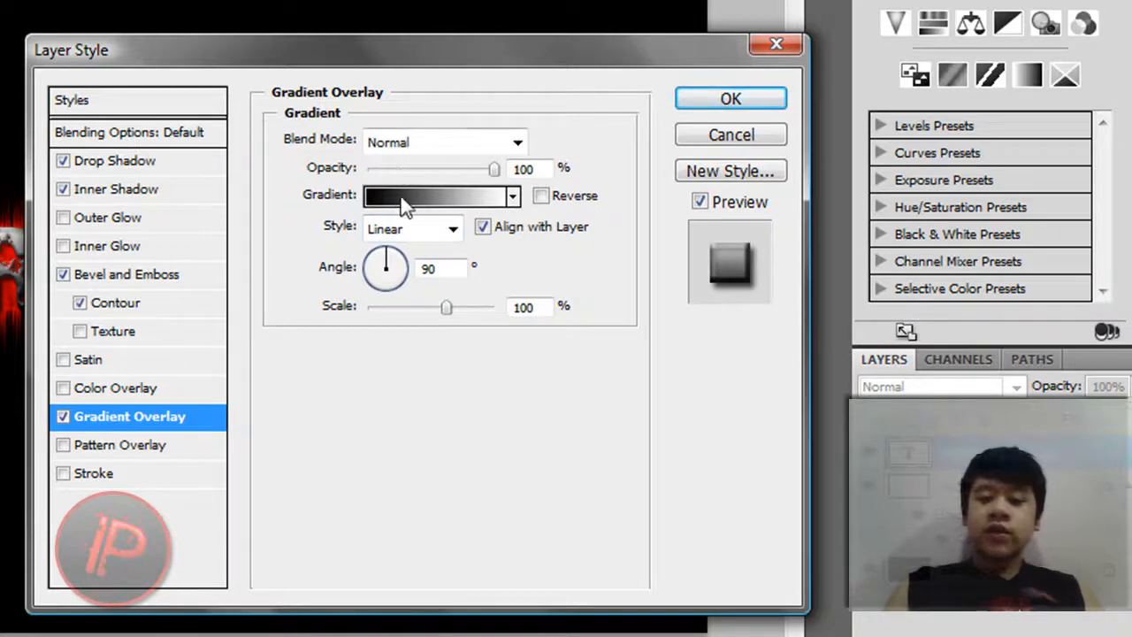
Set the gradient to Reflected and reversed, add a 3 px black stroke, and apply the styles.
{"action": "left_click", "coordinate": [453, 228]}
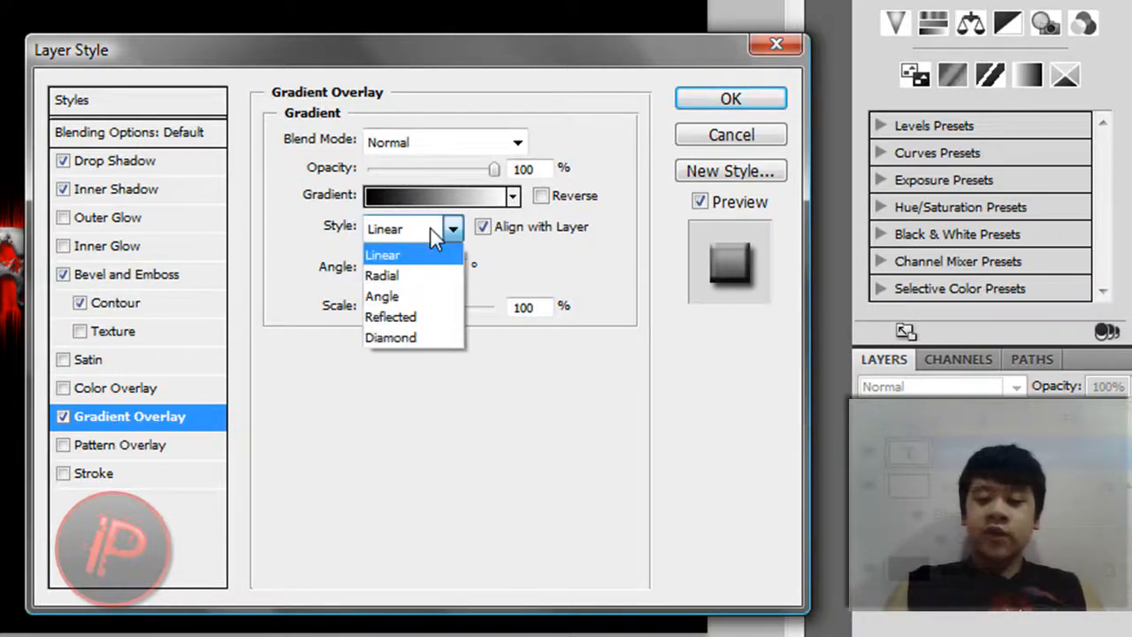
{"action": "left_click", "coordinate": [389, 317]}
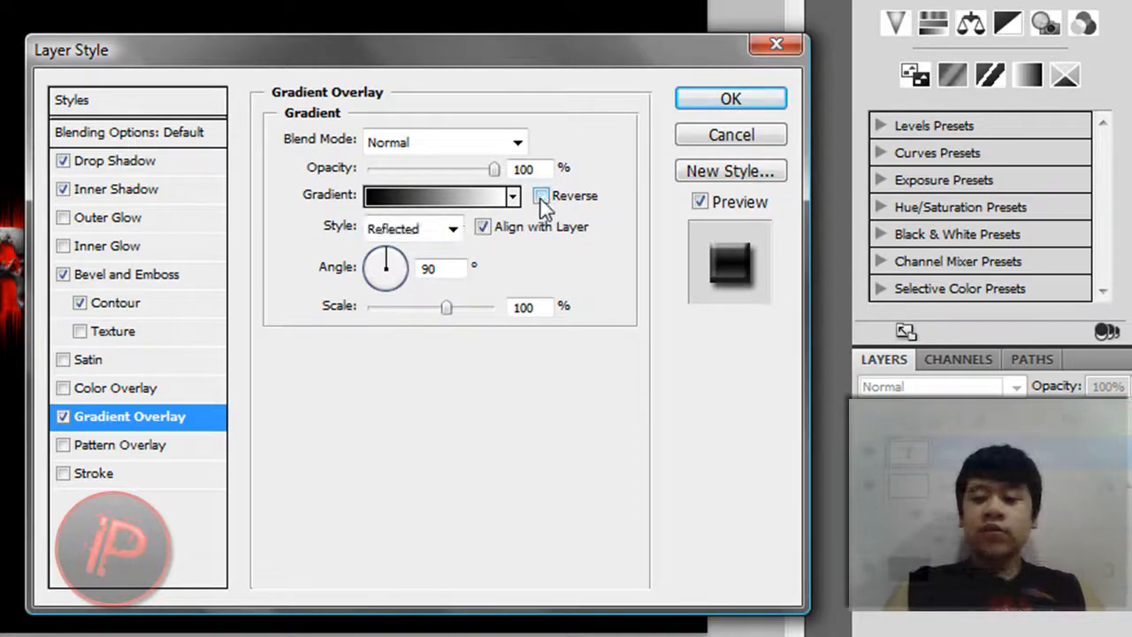
{"action": "left_click", "coordinate": [541, 195]}
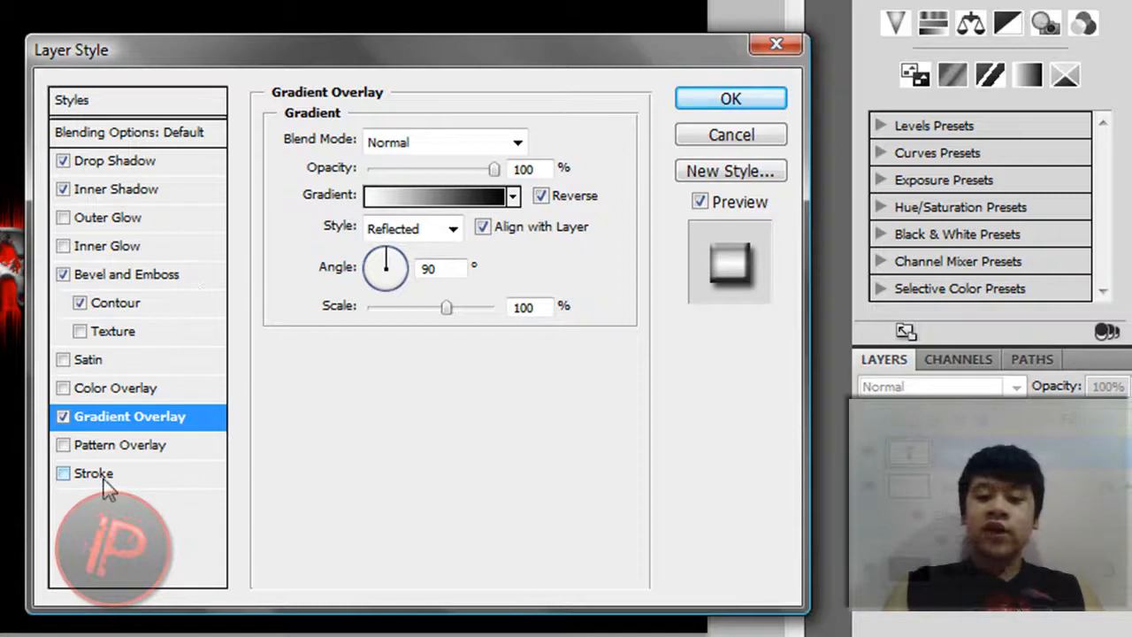
{"action": "left_click", "coordinate": [95, 475]}
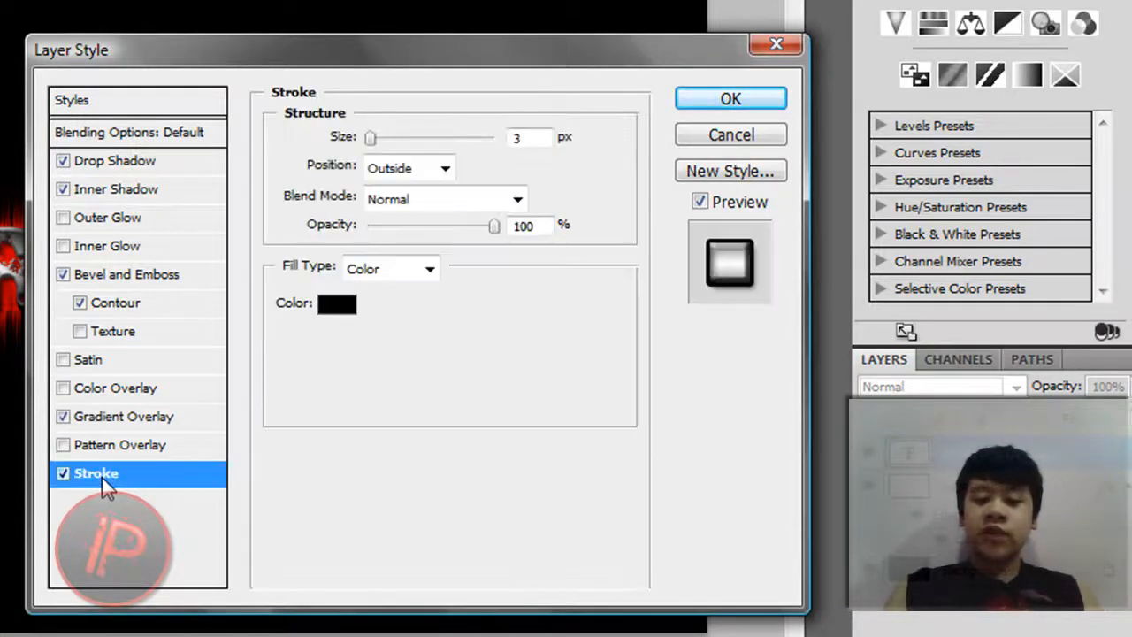
{"action": "mouse_move", "coordinate": [132, 459]}
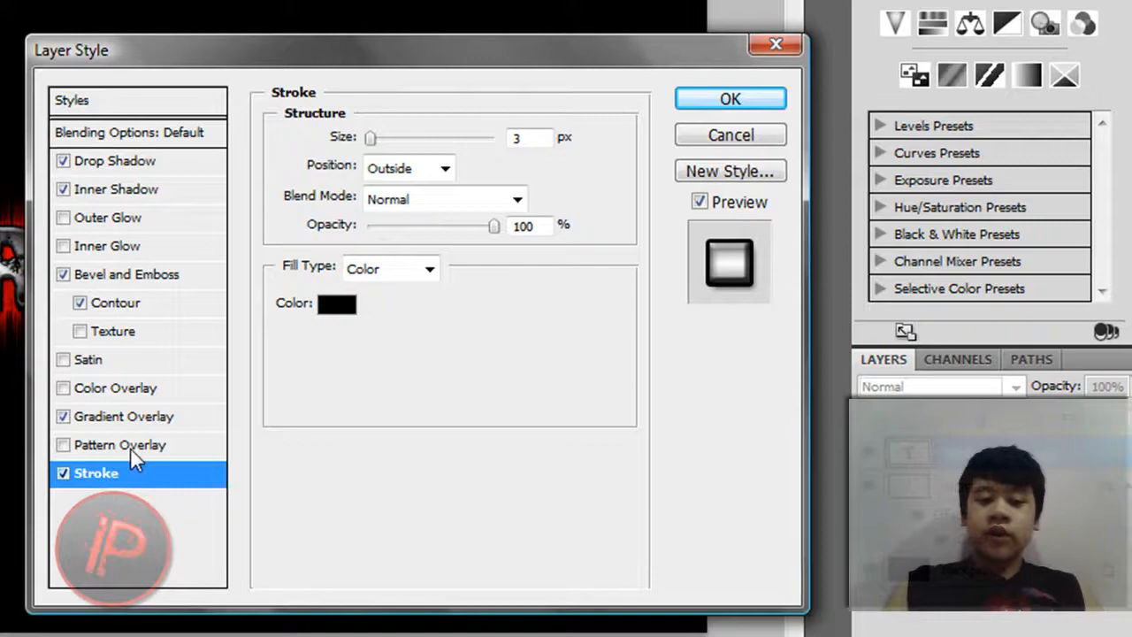
{"action": "left_click", "coordinate": [728, 100]}
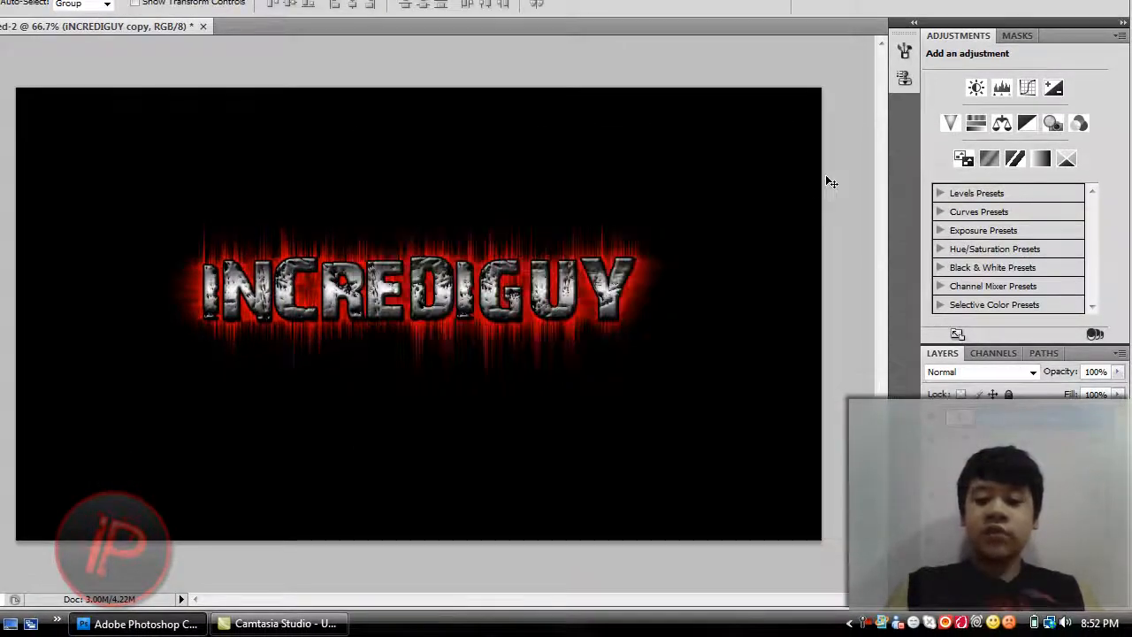